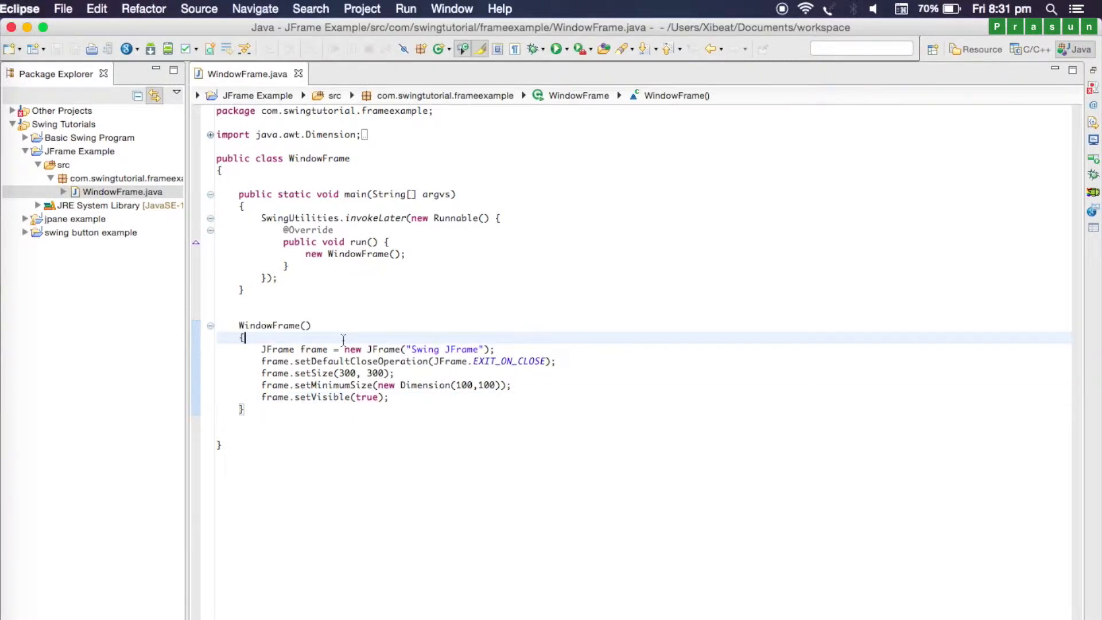
Declare JLabel text = new JLabel("Hello World"); at the top of the WindowFrame constructor
{"action": "key", "text": "enter"}
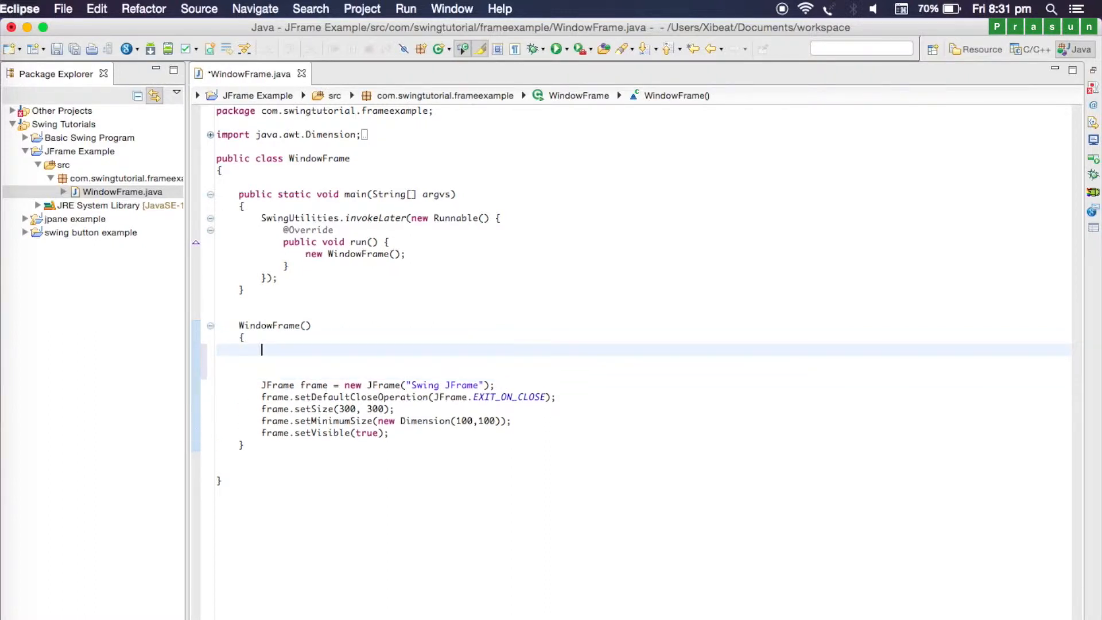
{"action": "type", "text": "JLabel"}
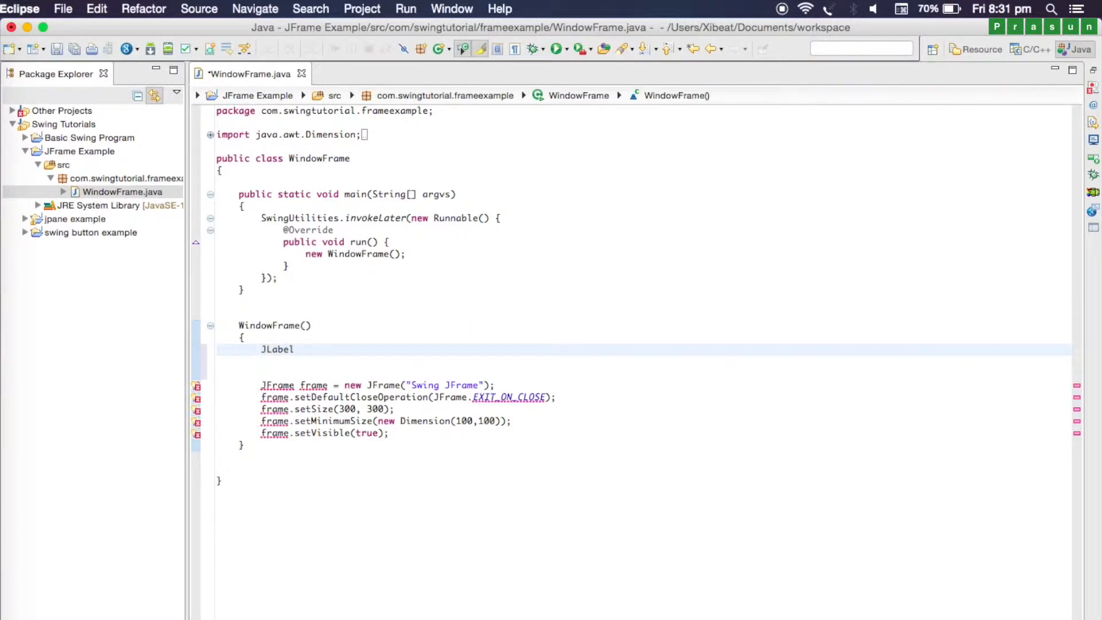
{"action": "type", "text": "text"}
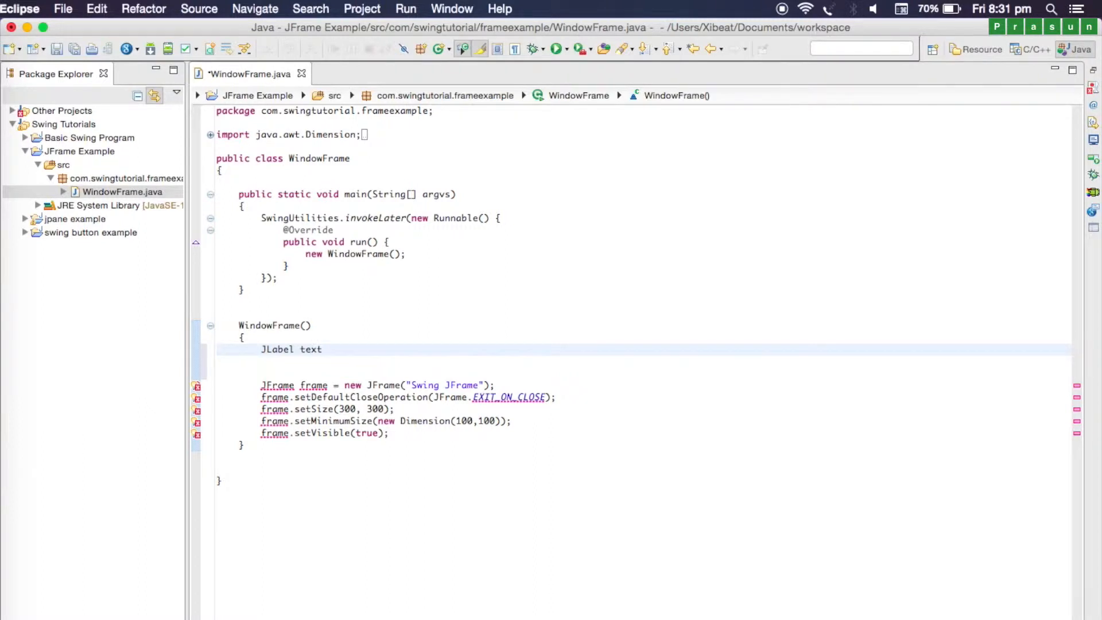
{"action": "type", "text": "= new JLabel(\"\");"}
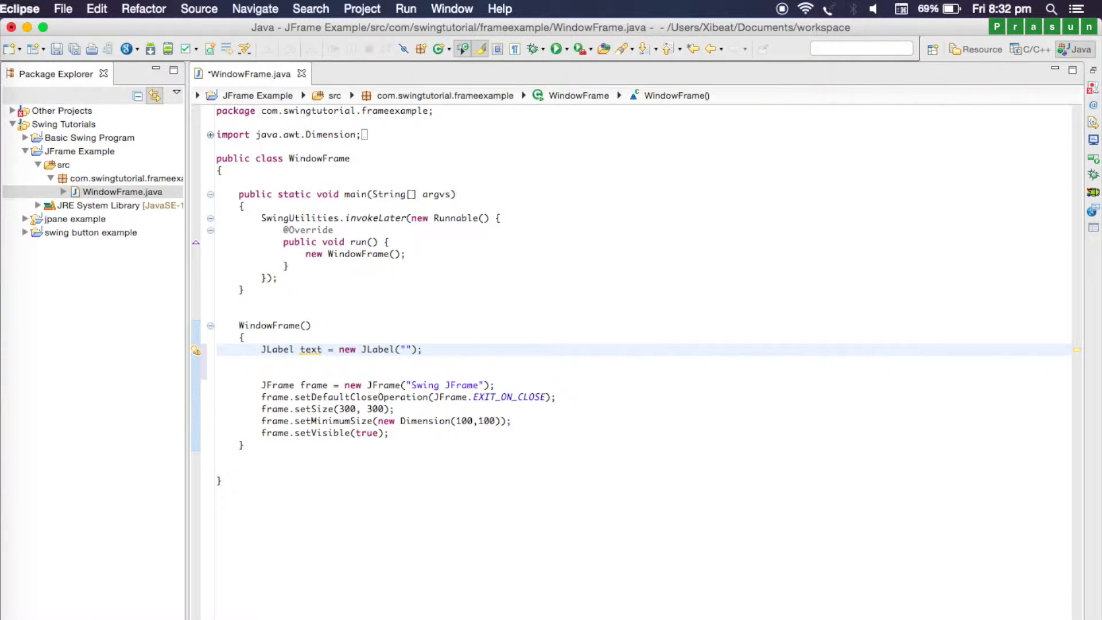
{"action": "type", "text": "Hello"}
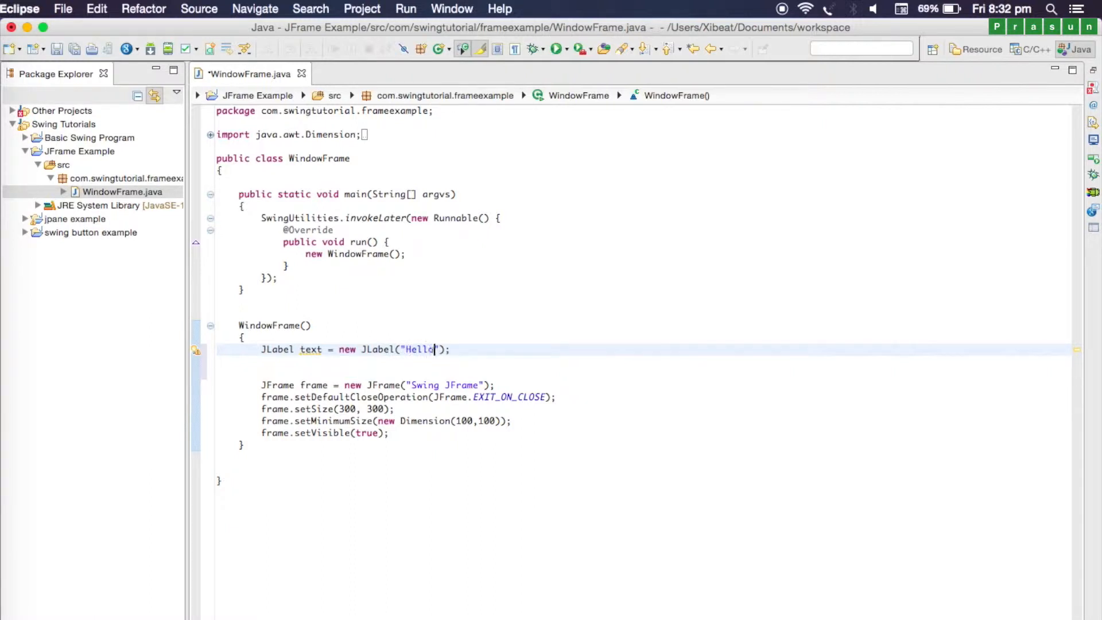
{"action": "type", "text": "World"}
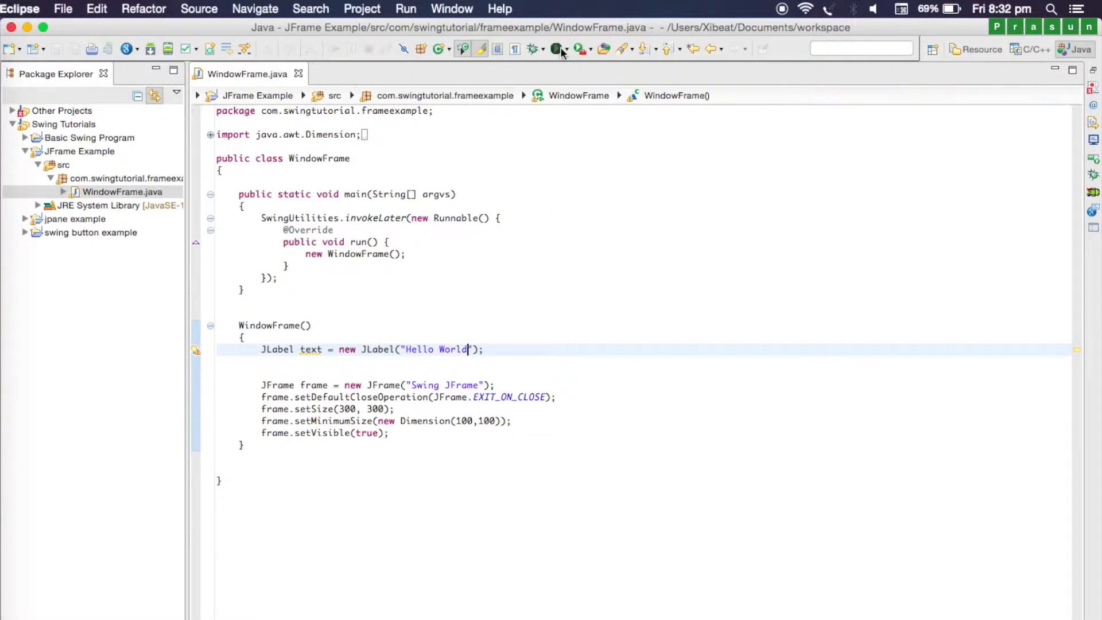
{"action": "left_click", "coordinate": [555, 49]}
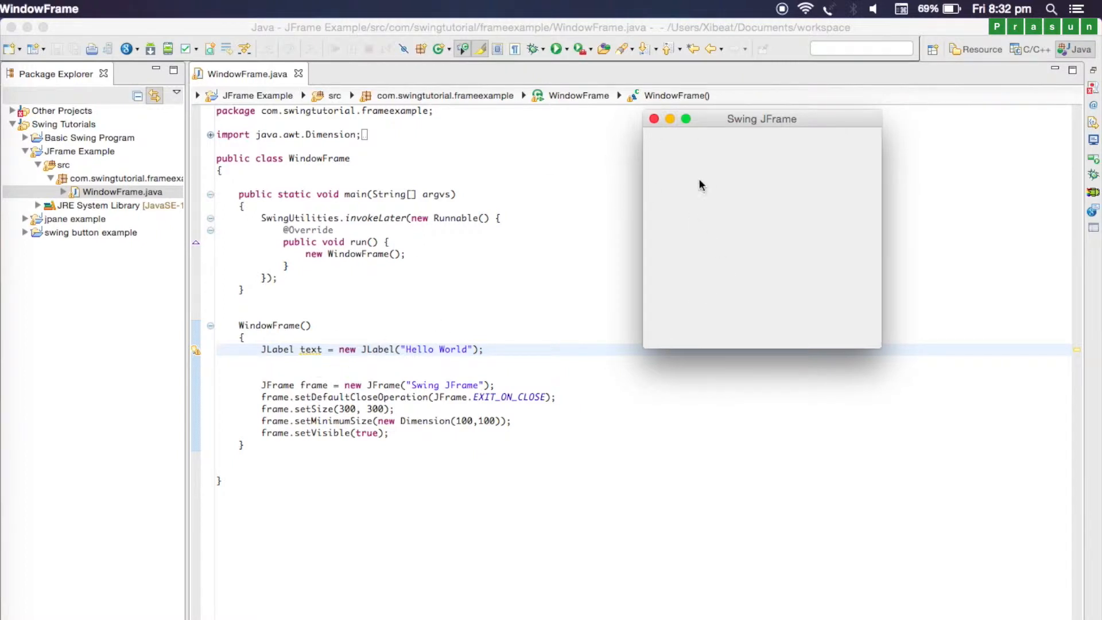
{"action": "mouse_move", "coordinate": [653, 118]}
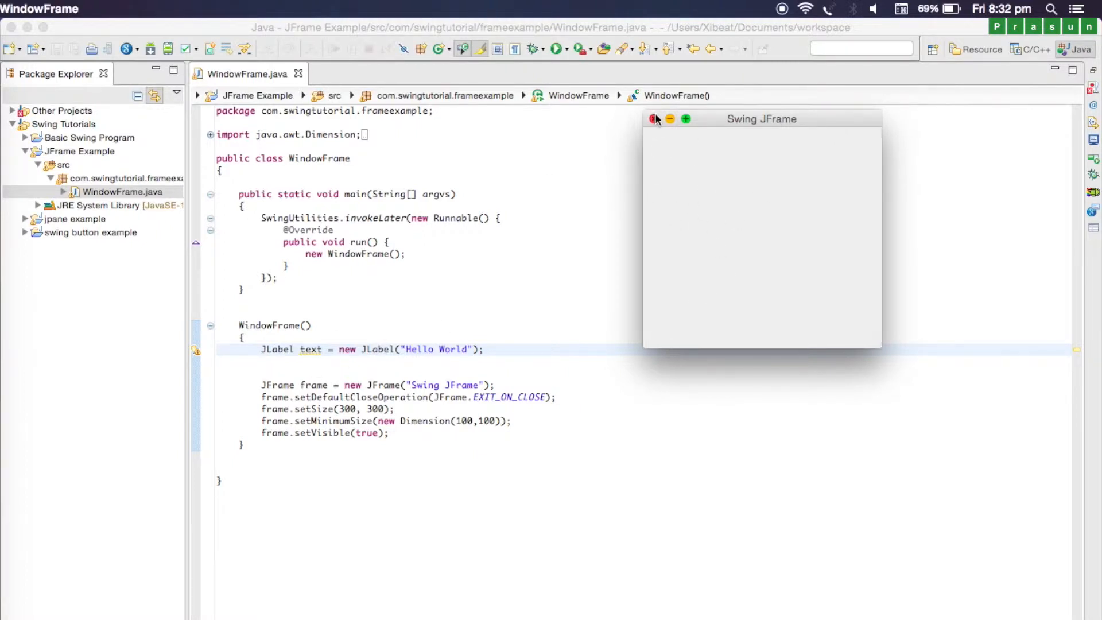
{"action": "left_click", "coordinate": [654, 118]}
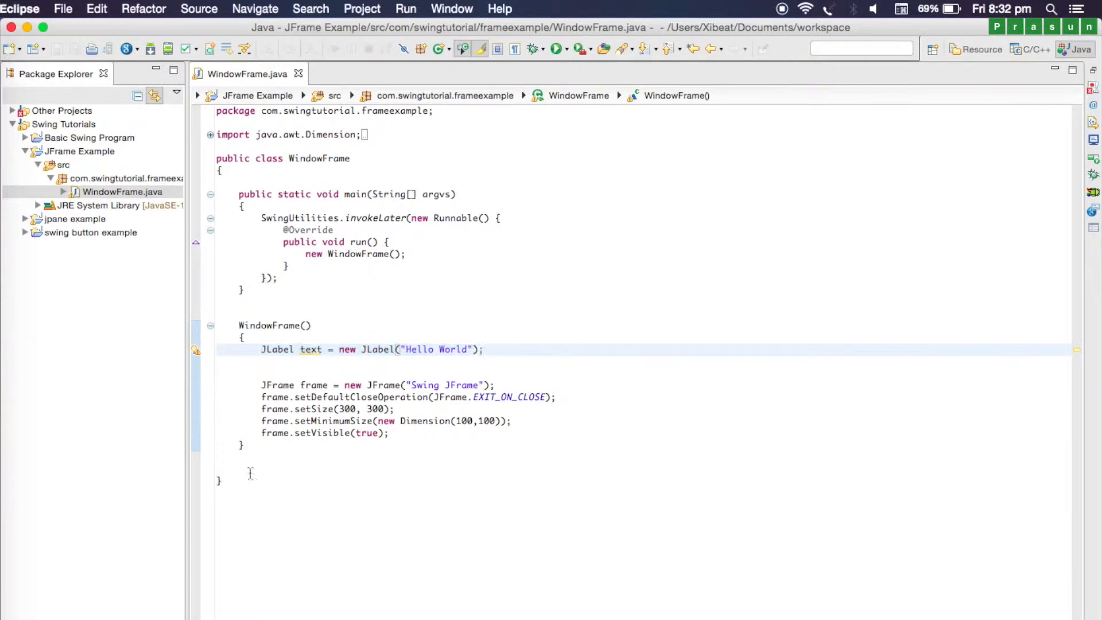
Frame a blank area above frame.setVisible(true) with two ////////// divider lines
{"action": "left_click", "coordinate": [391, 432]}
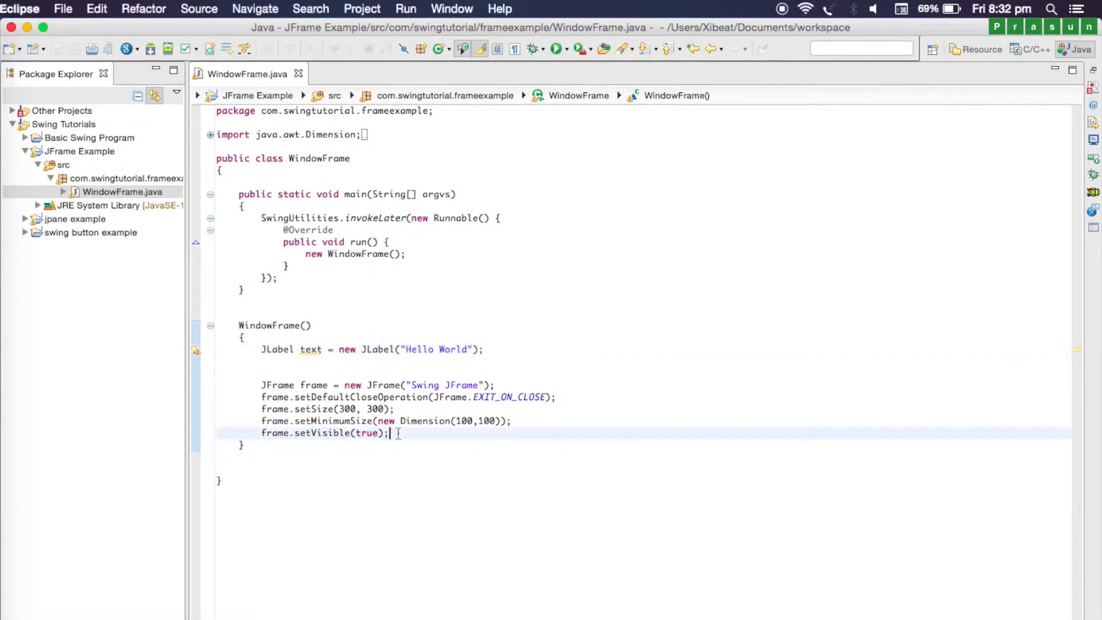
{"action": "left_click", "coordinate": [264, 433]}
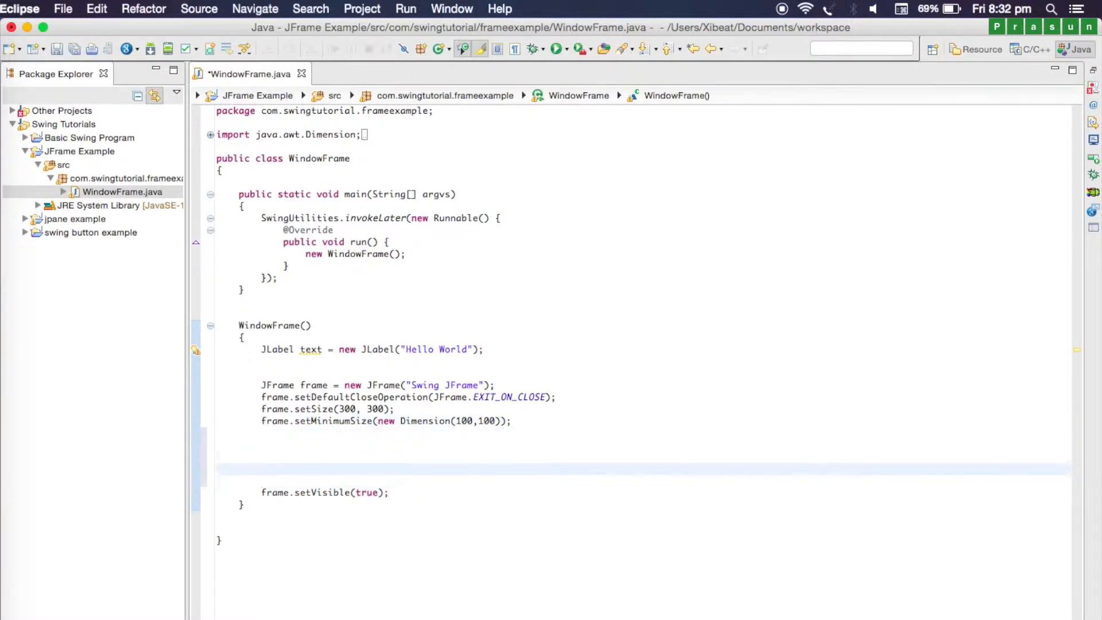
{"action": "type", "text": "//////////////////////////////////////////////////"}
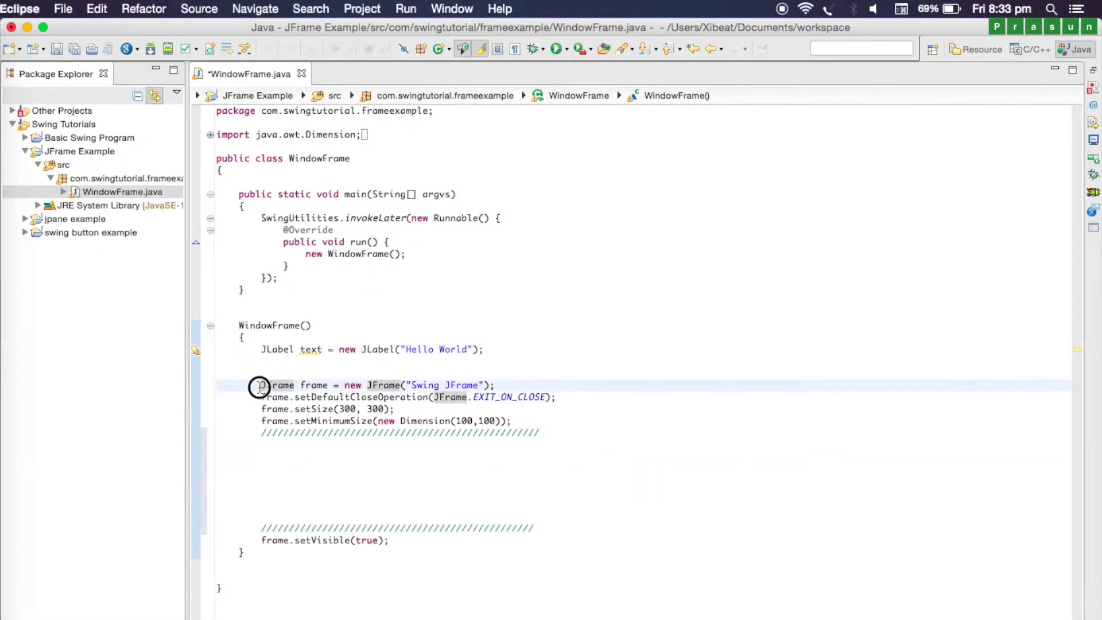
{"action": "left_click_drag", "start_coordinate": [260, 385], "coordinate": [533, 396]}
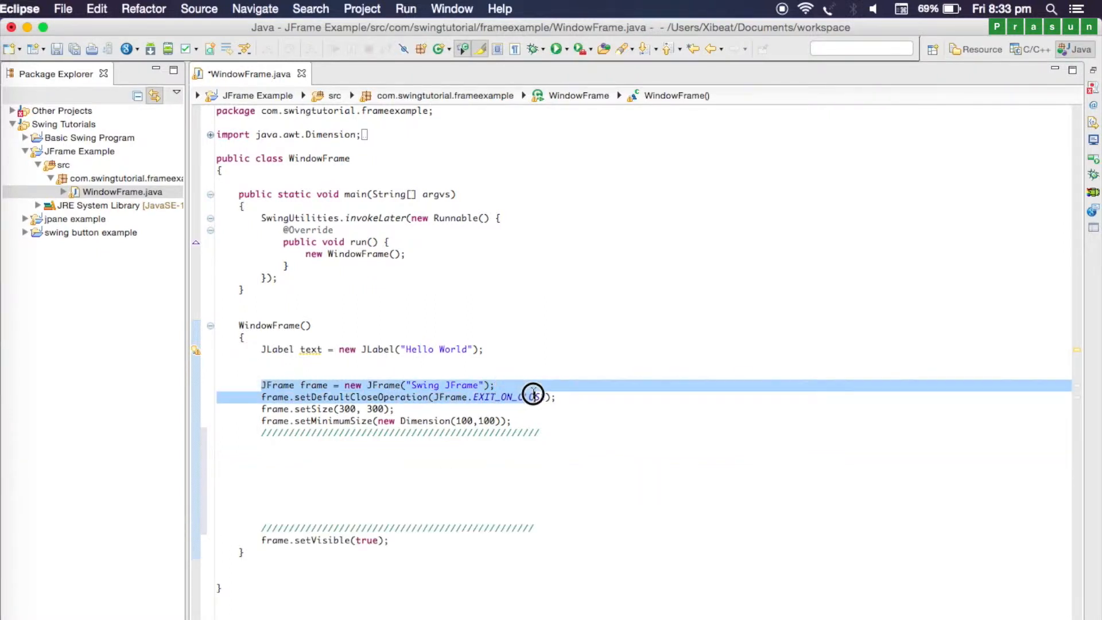
{"action": "left_click", "coordinate": [562, 409]}
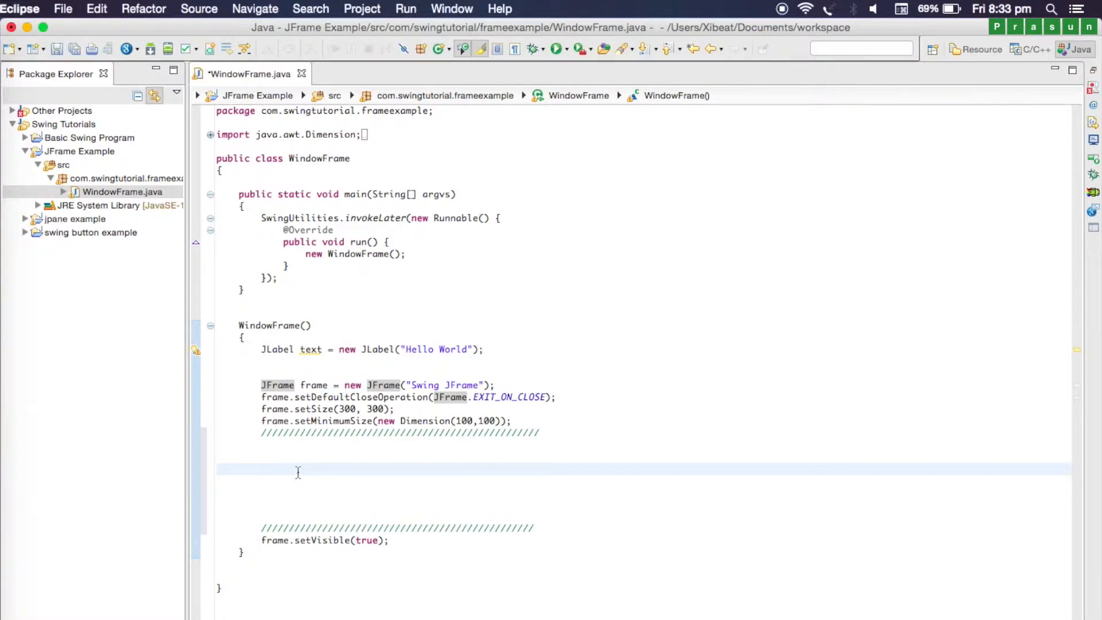
{"action": "mouse_move", "coordinate": [309, 461]}
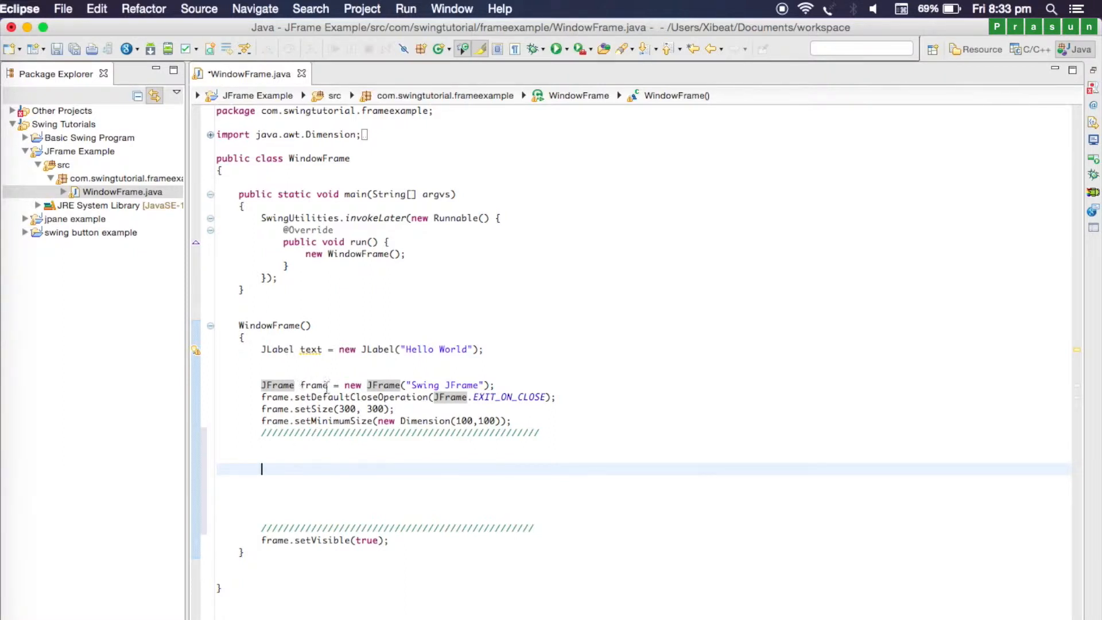
Call frame.add(text); between the divider lines to put the label on the frame
{"action": "type", "text": "fra"}
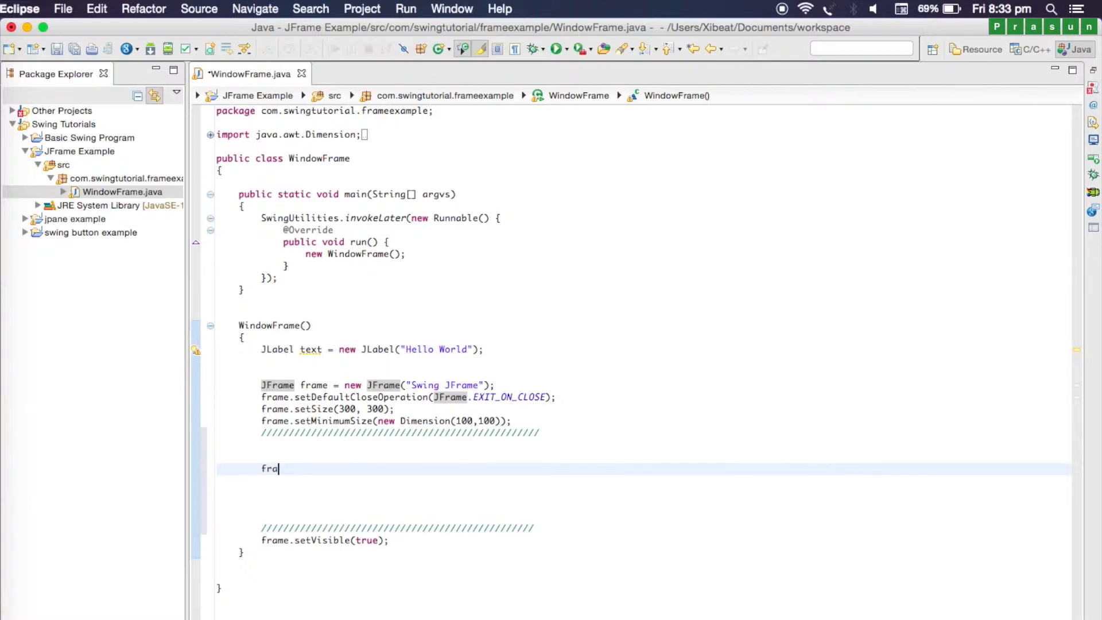
{"action": "type", "text": "me."}
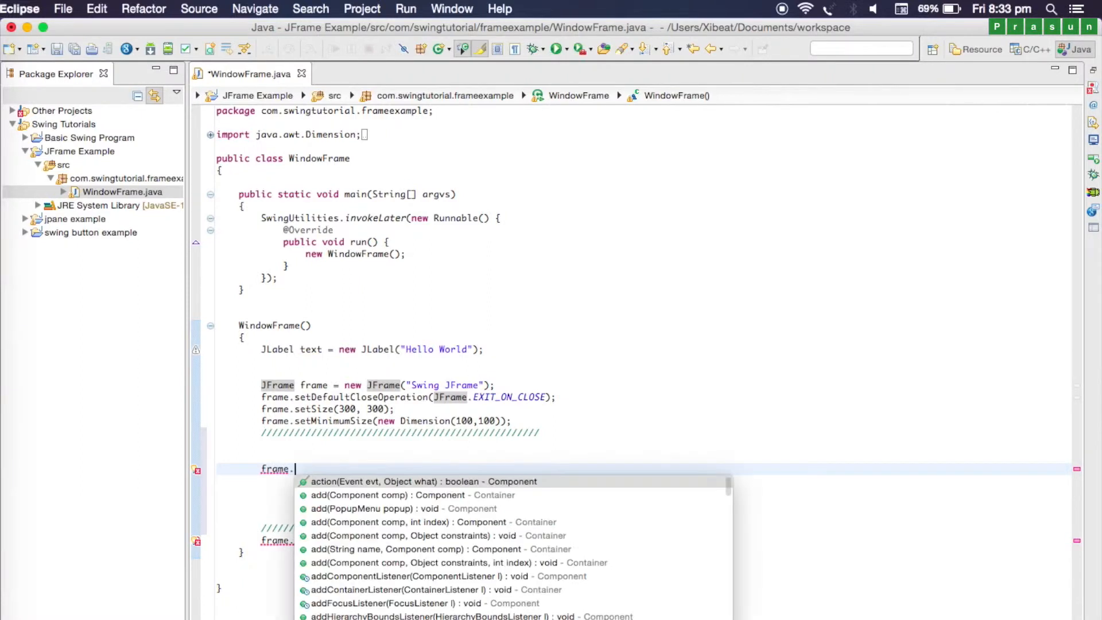
{"action": "type", "text": "add(comp\\\\"}
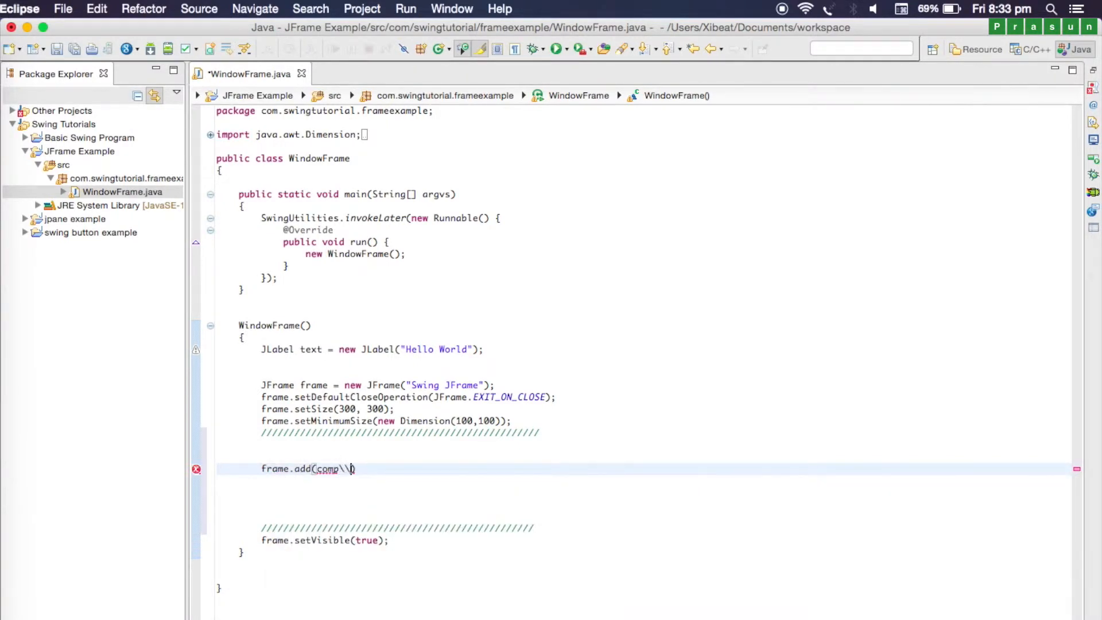
{"action": "key", "text": "Backspace"}
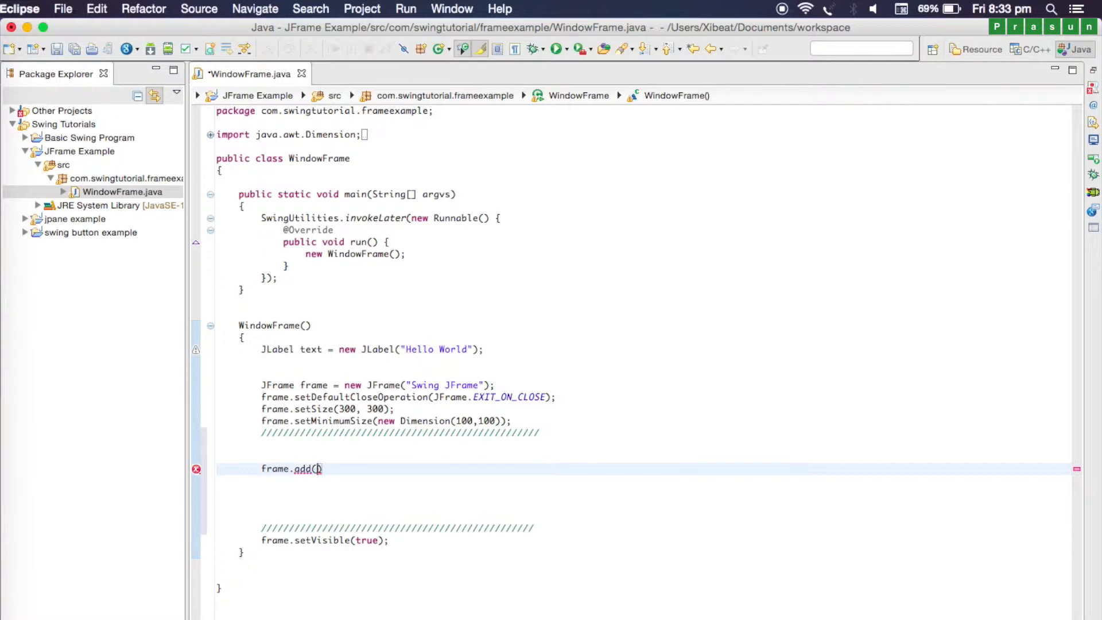
{"action": "type", "text": "text"}
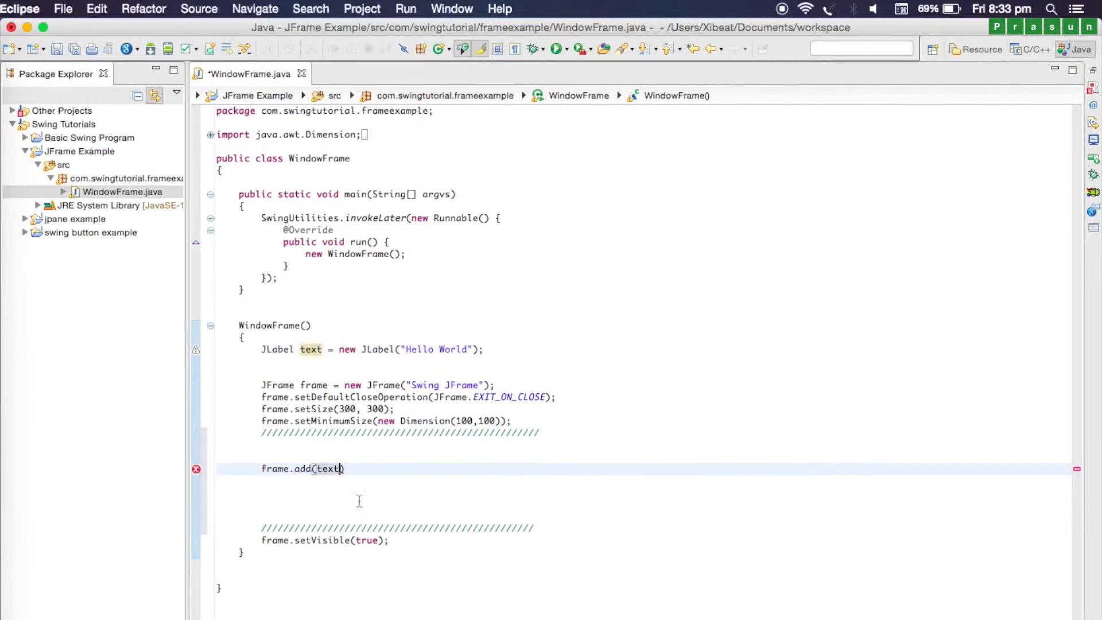
{"action": "type", "text": ";"}
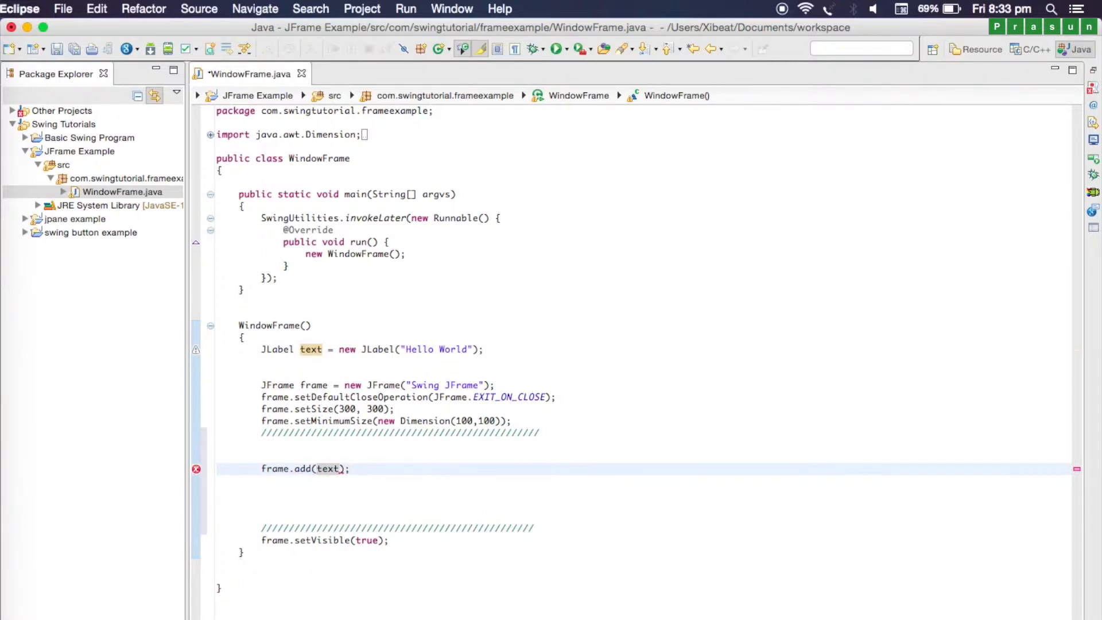
{"action": "left_click", "coordinate": [321, 350]}
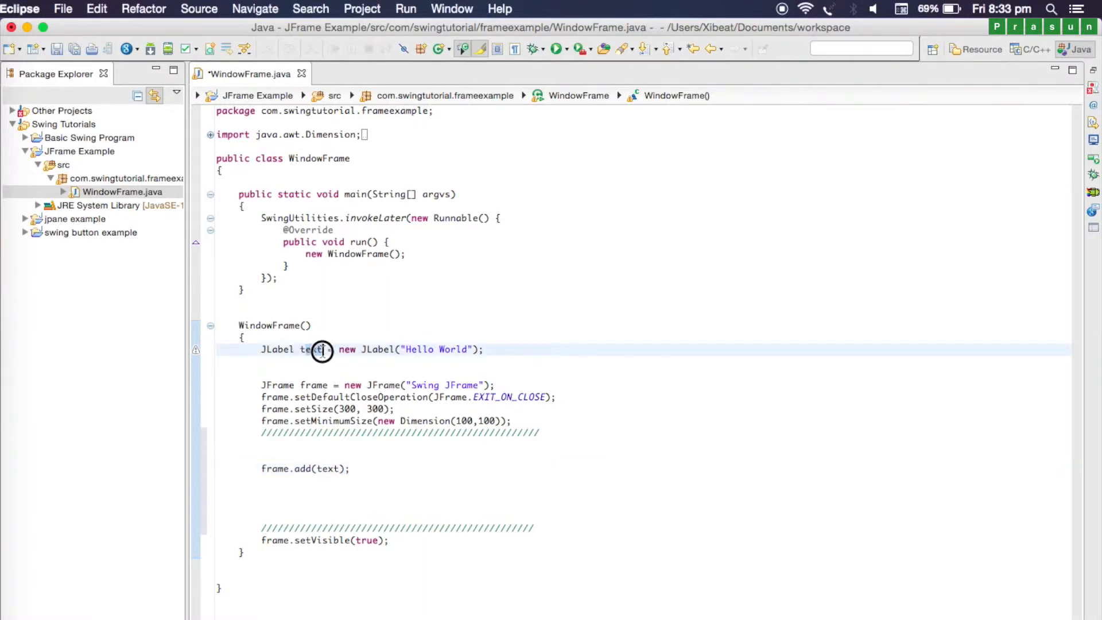
{"action": "double_click", "coordinate": [312, 349]}
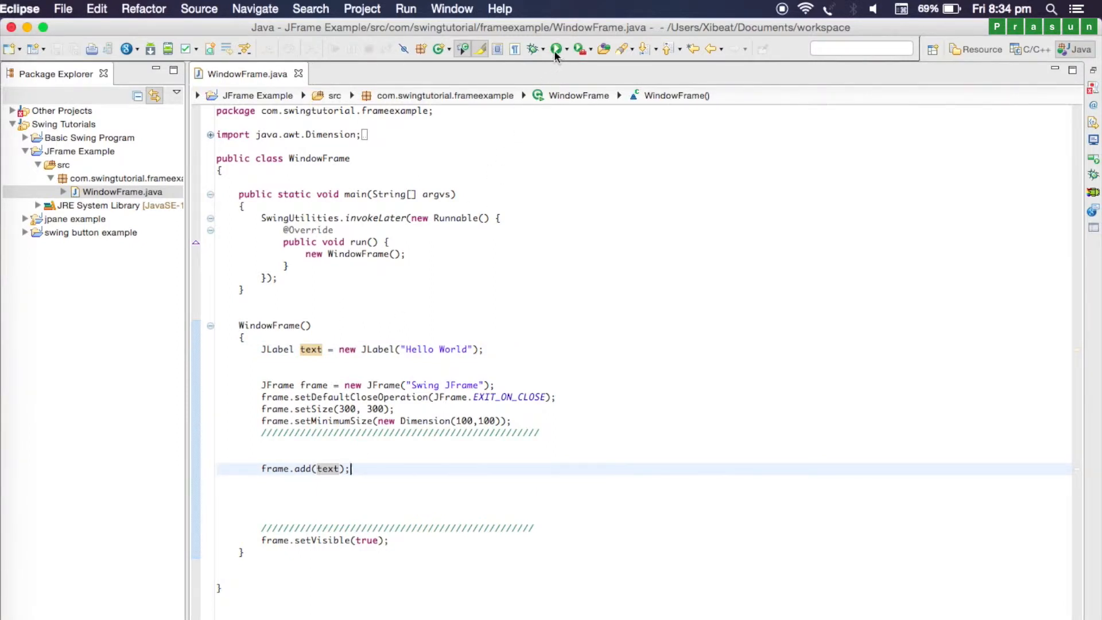
Run the program to see the label, then resume editing below the JLabel declaration
{"action": "left_click", "coordinate": [554, 48]}
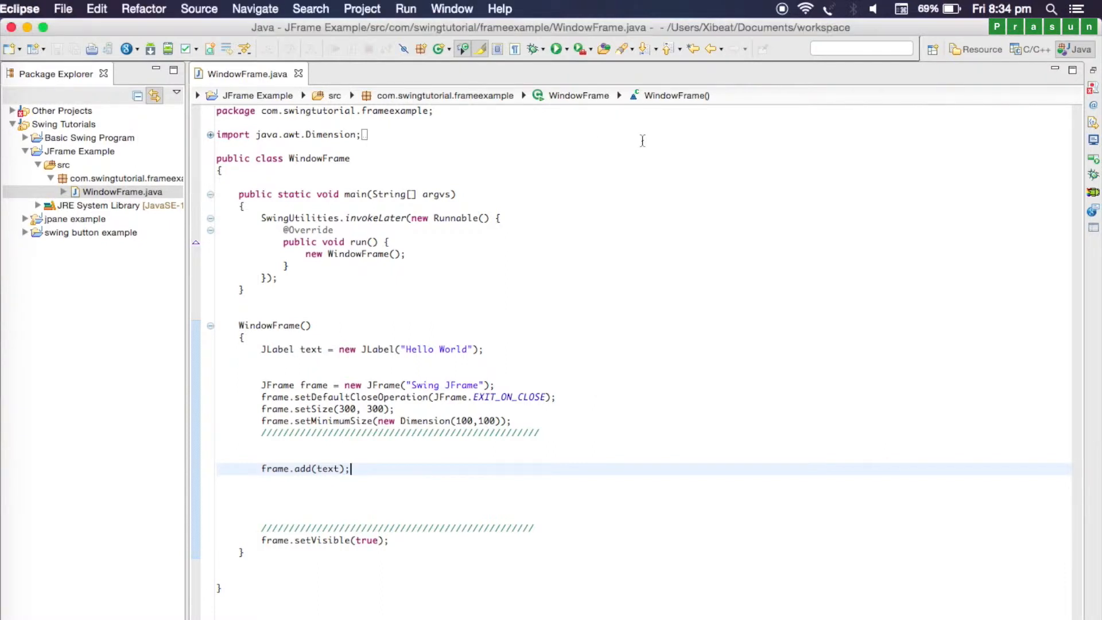
{"action": "left_click", "coordinate": [508, 349]}
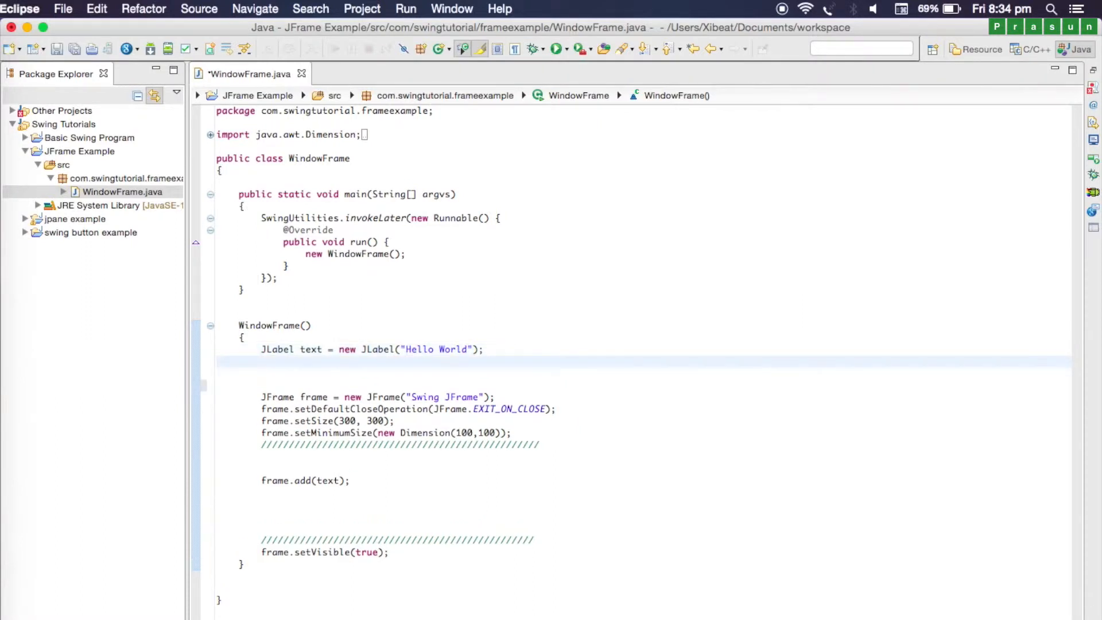
Declare JButton OK_button = new JButton("OK"); below the label declaration
{"action": "type", "text": "J"}
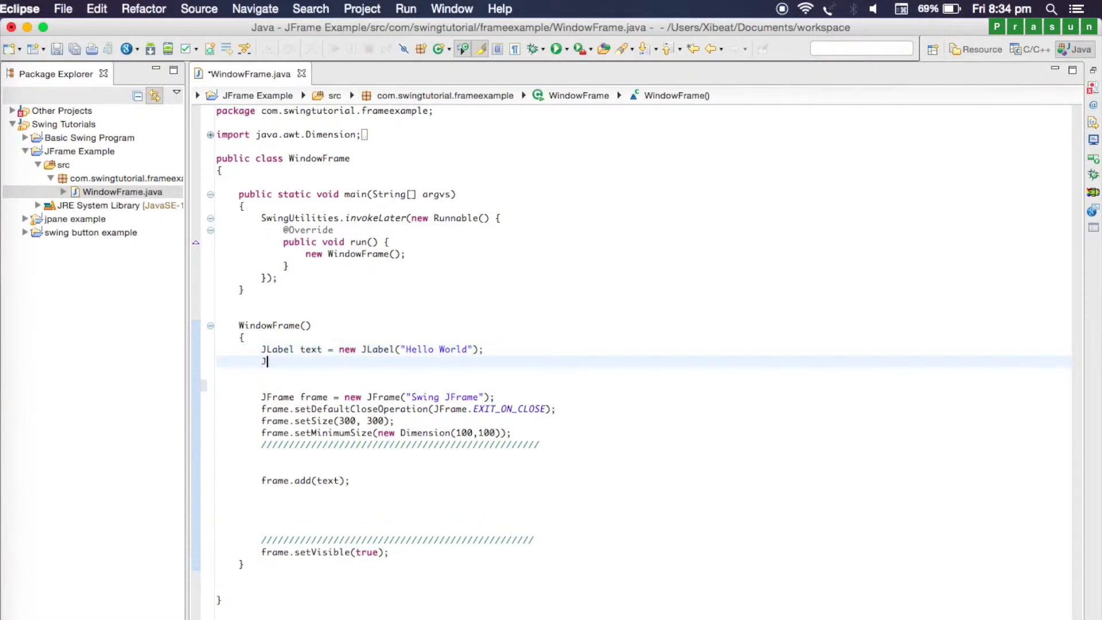
{"action": "type", "text": "Button"}
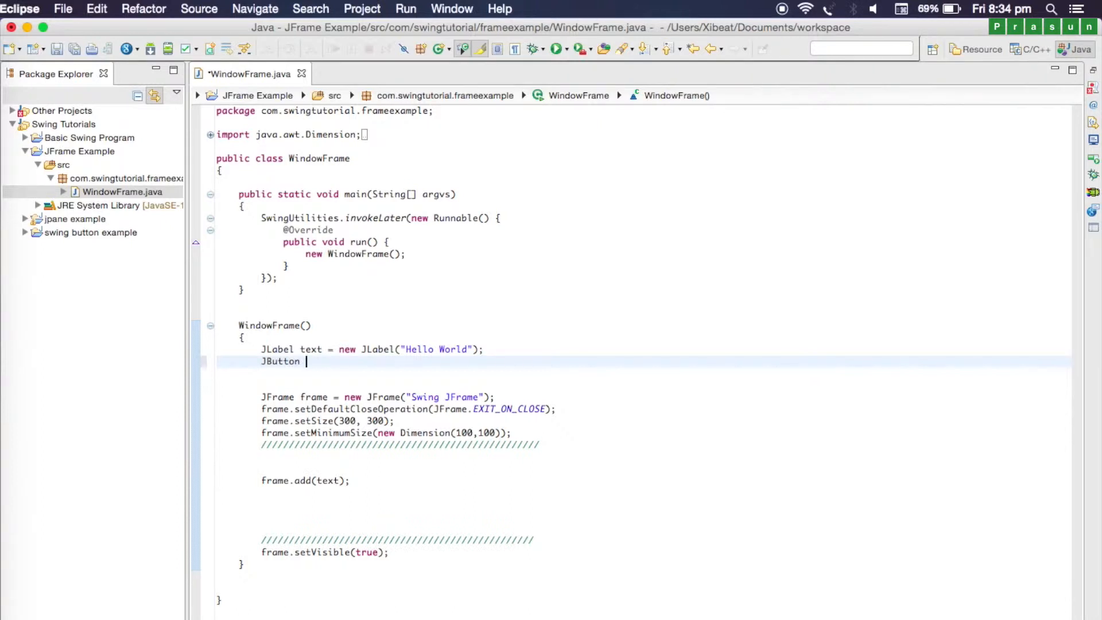
{"action": "type", "text": "OK_button = new JButton()"}
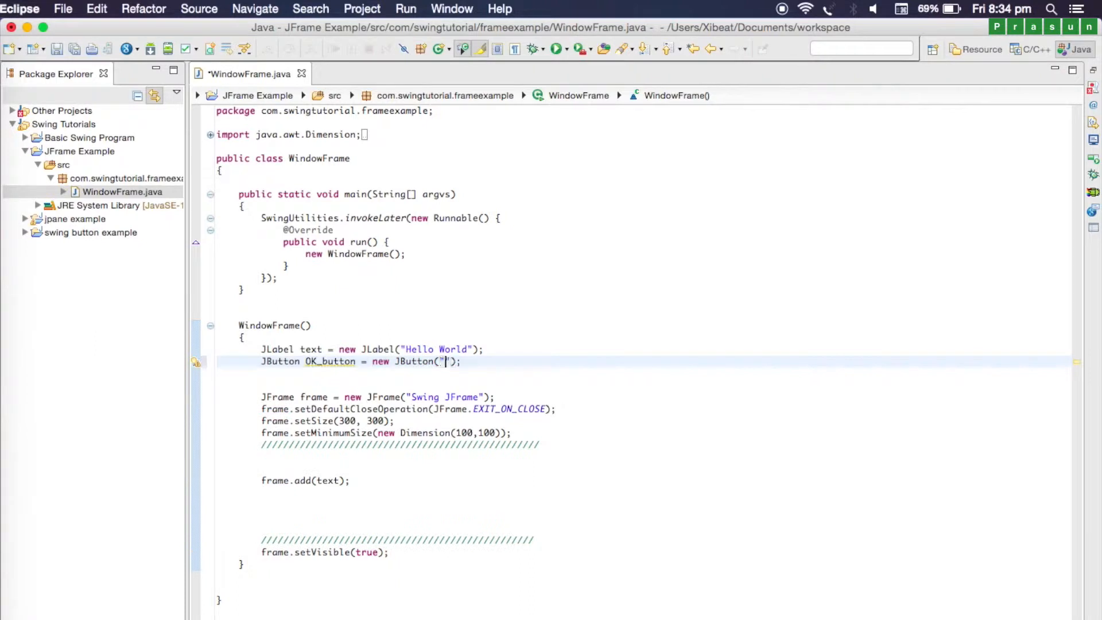
{"action": "type", "text": "OK"}
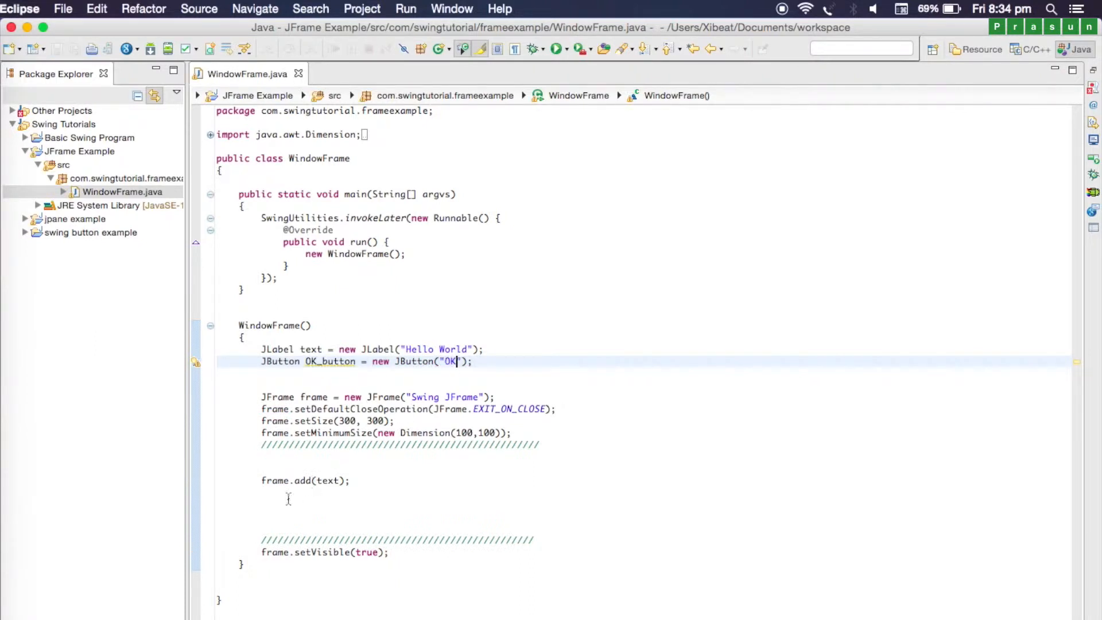
Add frame.add(OK_button); after frame.add(text); and save the class
{"action": "left_click", "coordinate": [284, 497]}
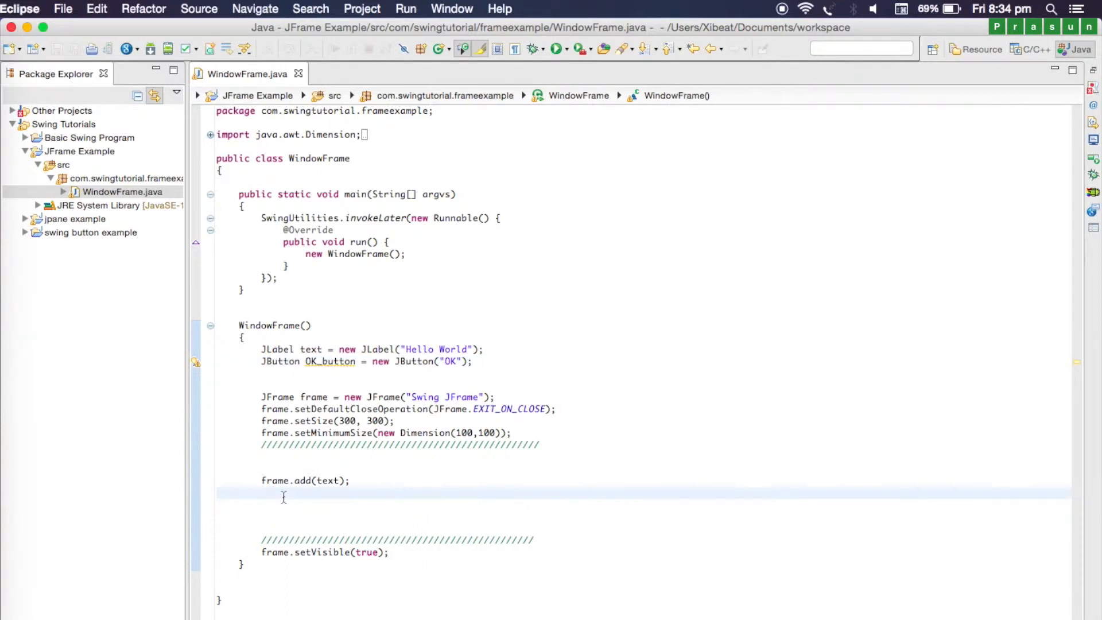
{"action": "type", "text": "frame"}
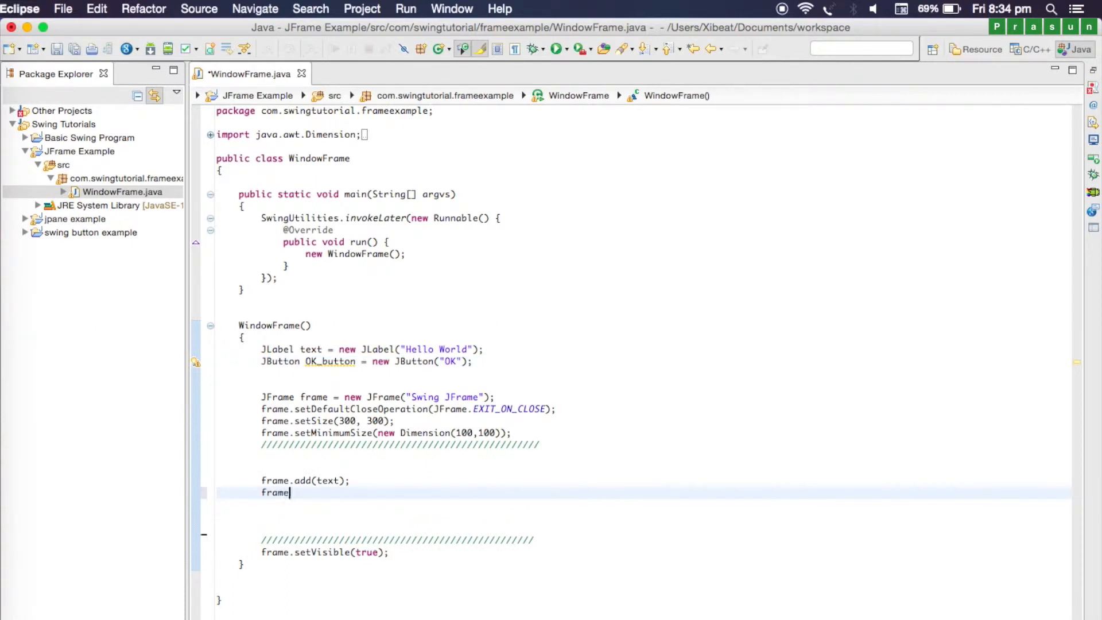
{"action": "type", "text": ".add"}
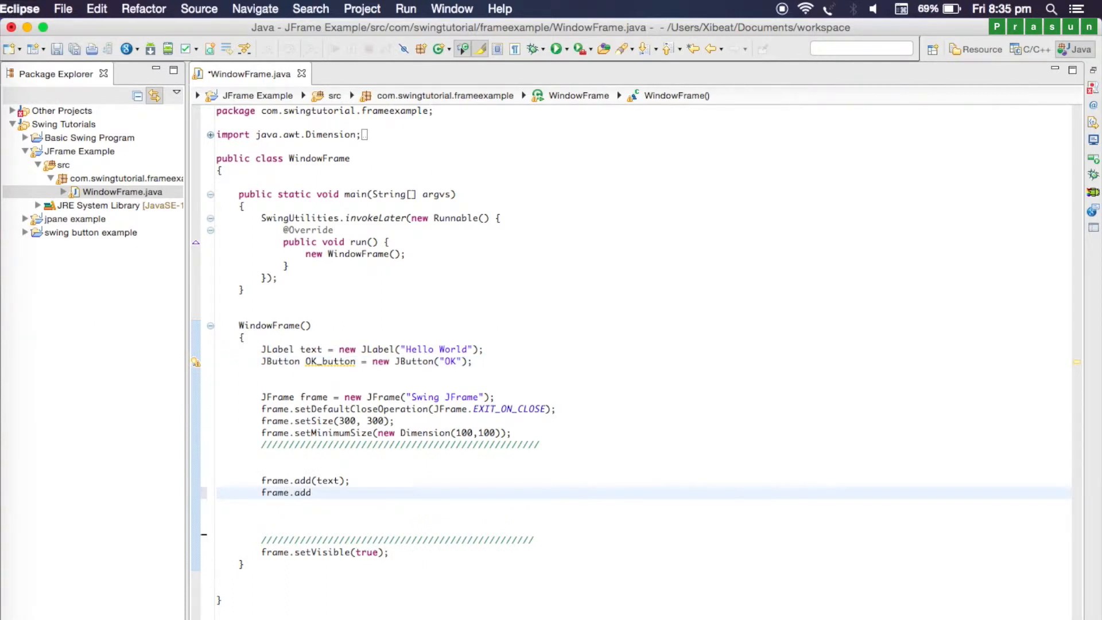
{"action": "type", "text": "()"}
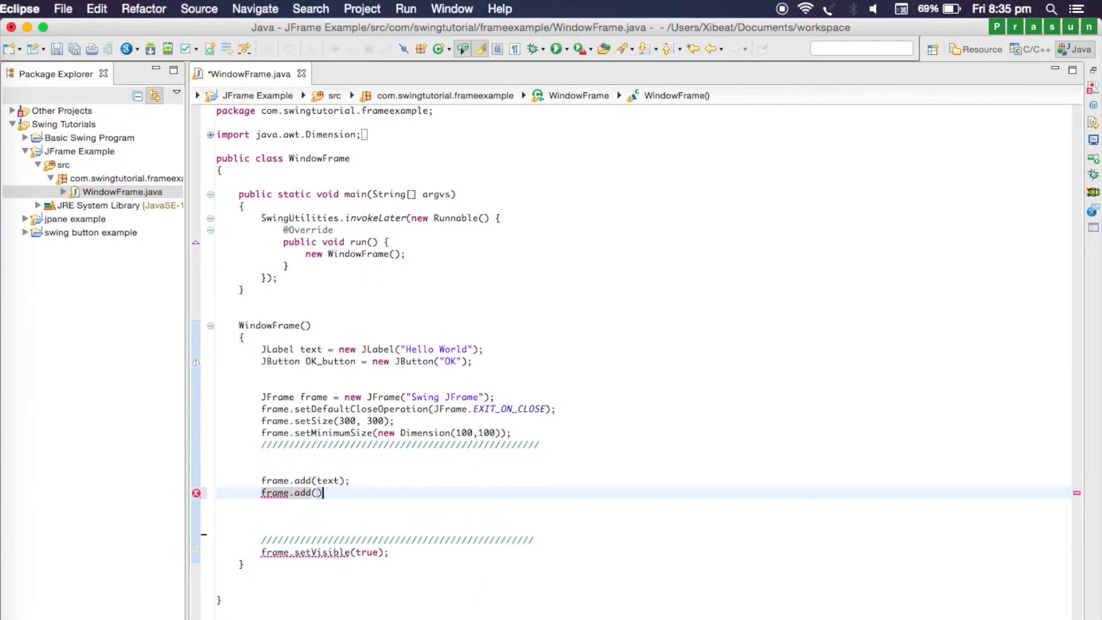
{"action": "type", "text": ";"}
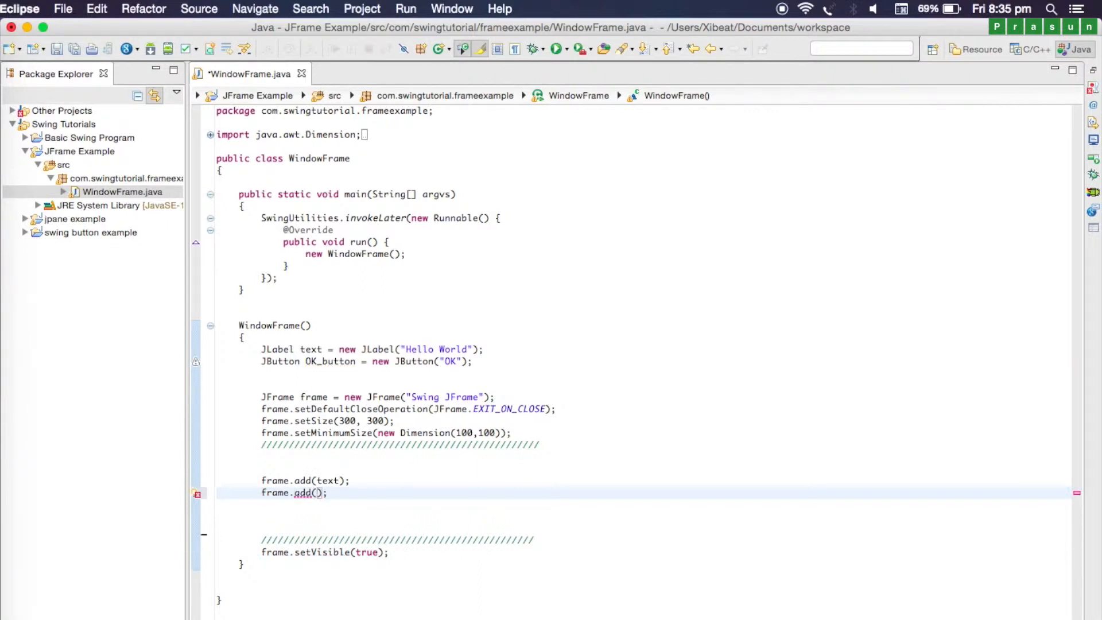
{"action": "type", "text": "OK"}
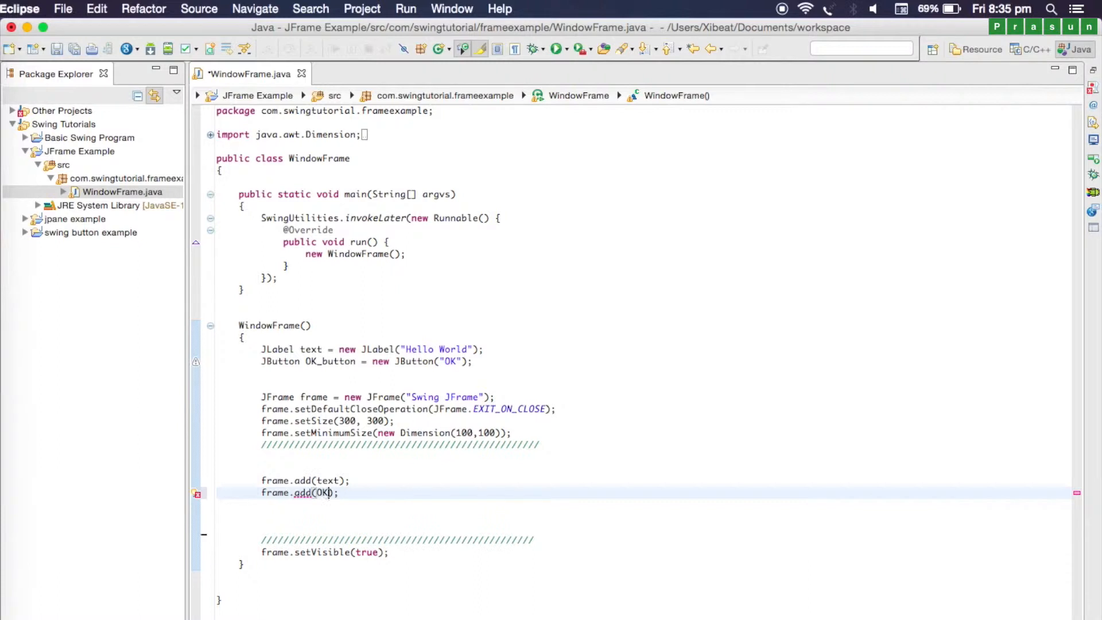
{"action": "type", "text": "_button"}
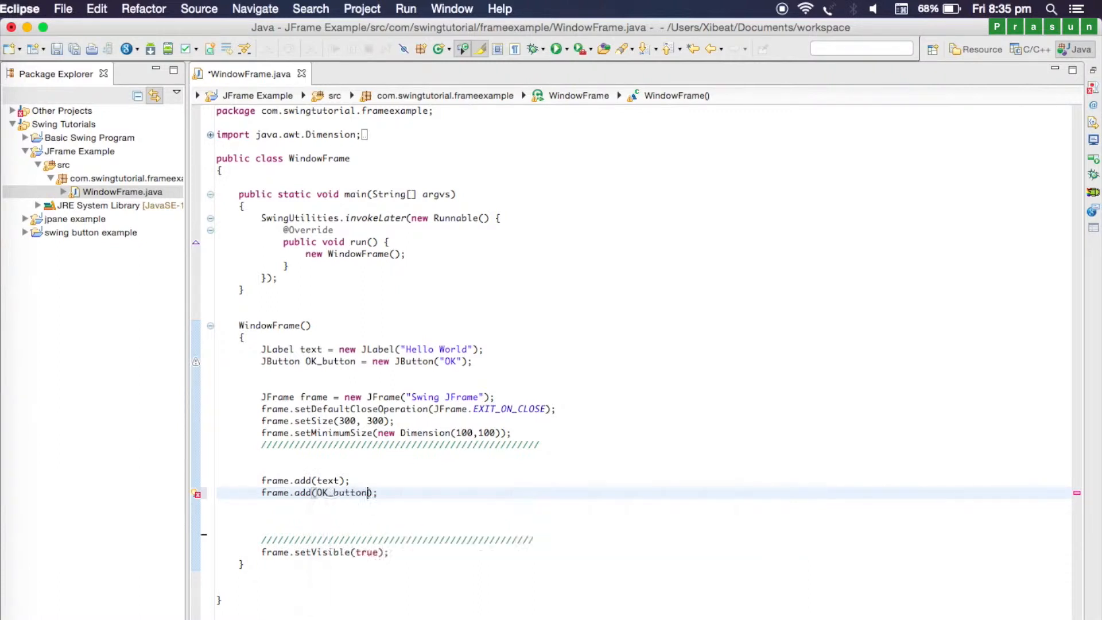
{"action": "left_click", "coordinate": [556, 48]}
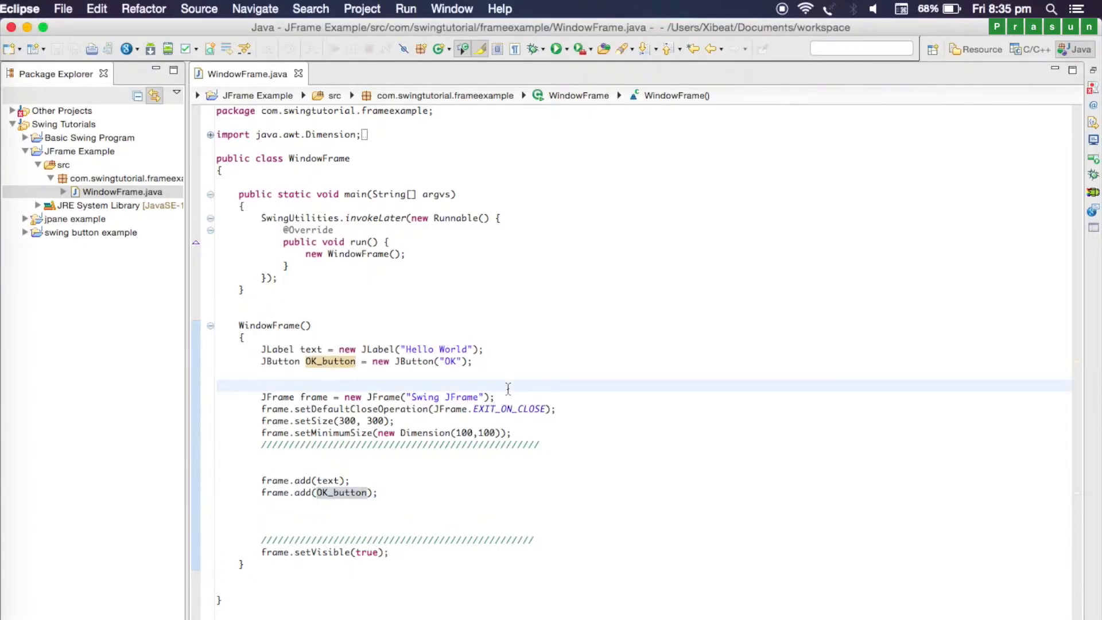
{"action": "left_click", "coordinate": [262, 385]}
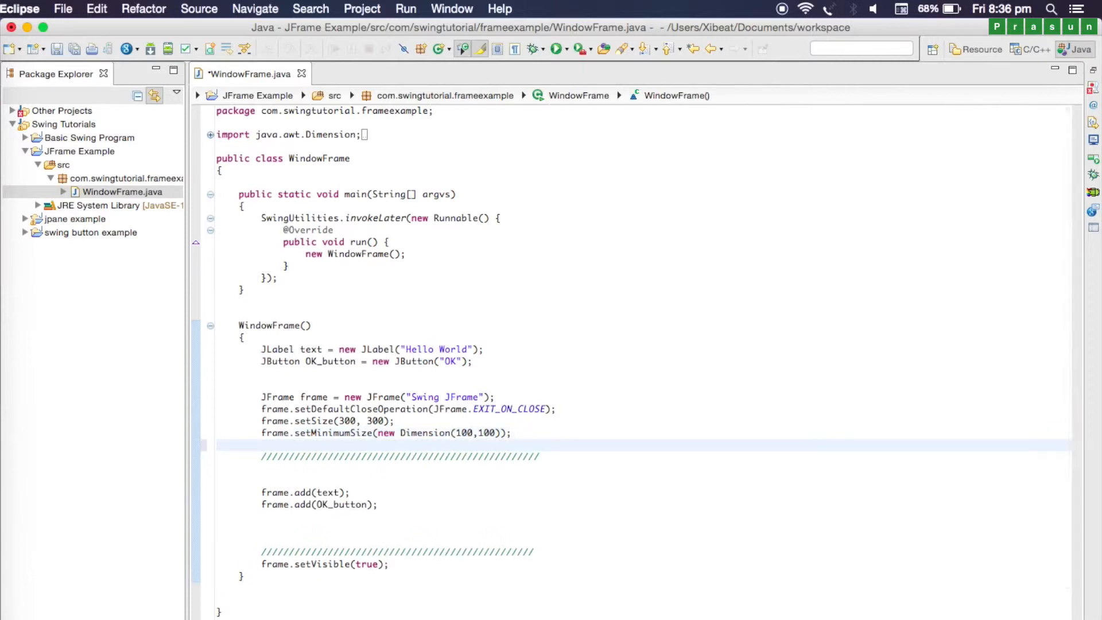
Set frame.setLayout(new FlowLayout()); via content assist for setLayout and FlowLayout
{"action": "type", "text": "frame"}
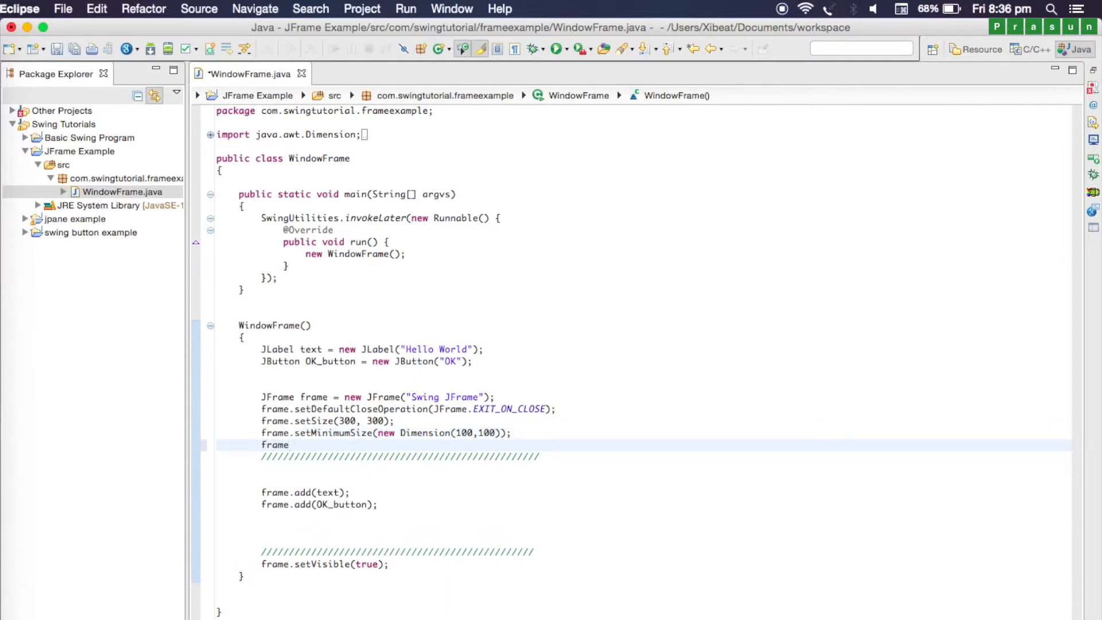
{"action": "type", "text": "."}
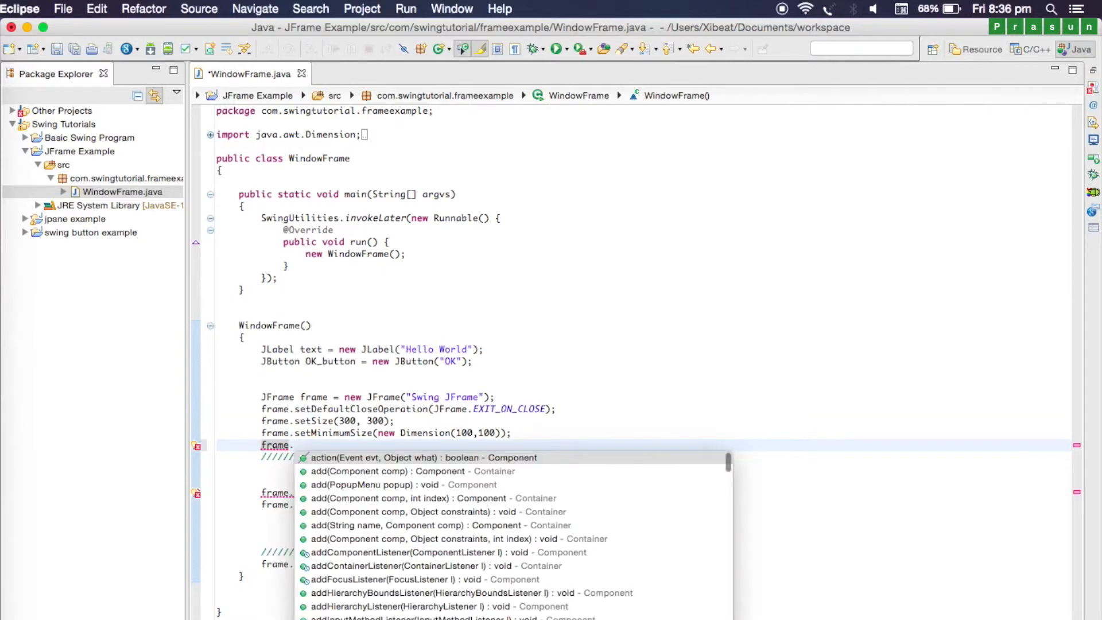
{"action": "type", "text": "setla"}
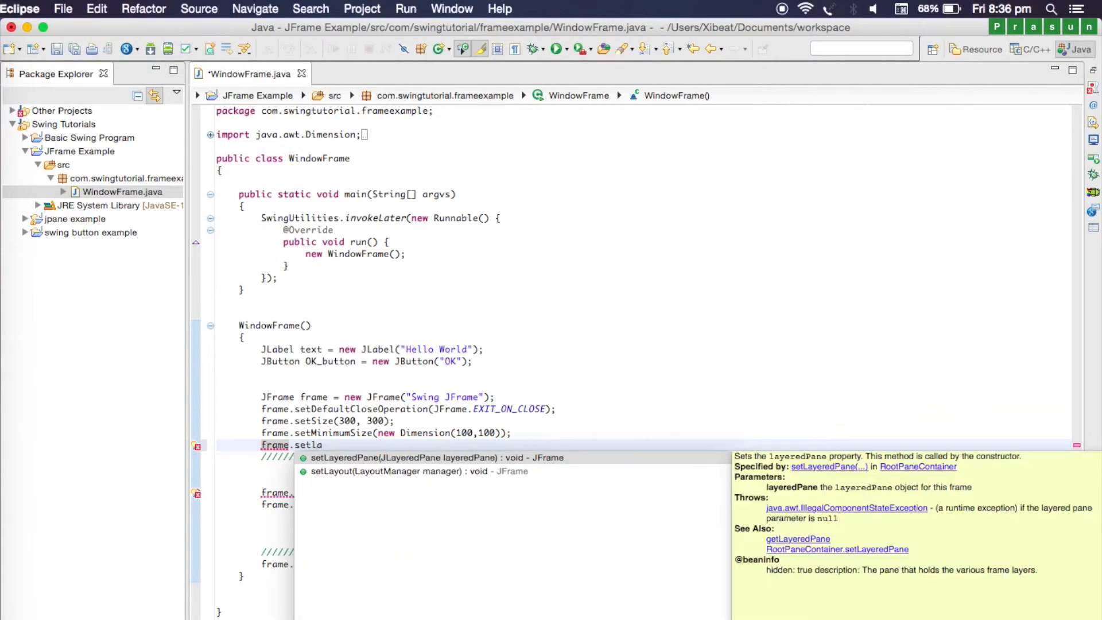
{"action": "key", "text": "Down"}
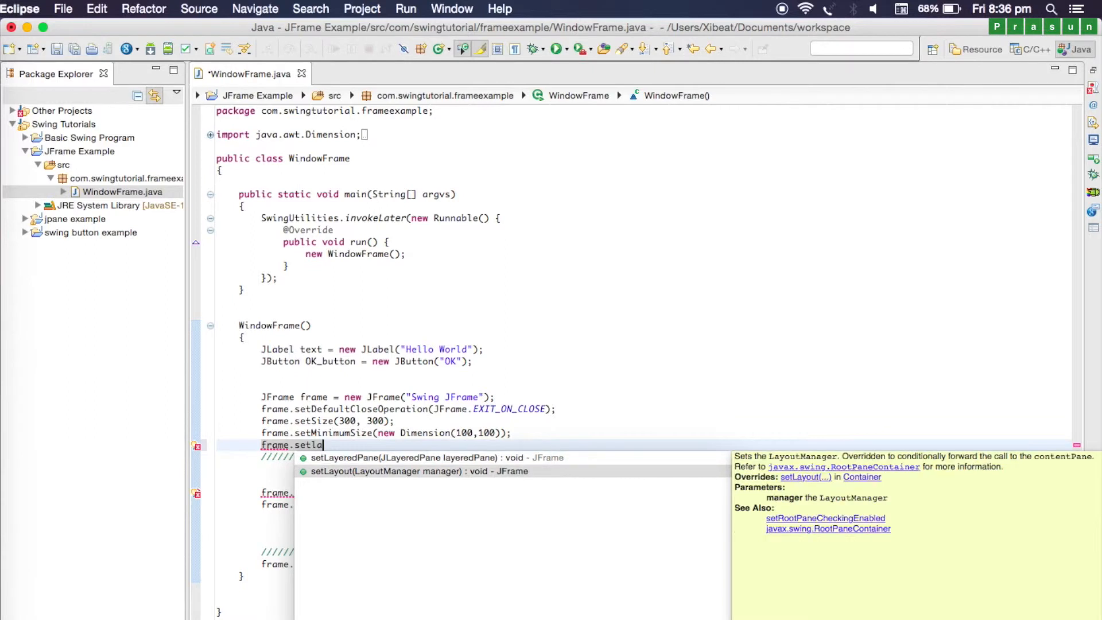
{"action": "left_click", "coordinate": [387, 471]}
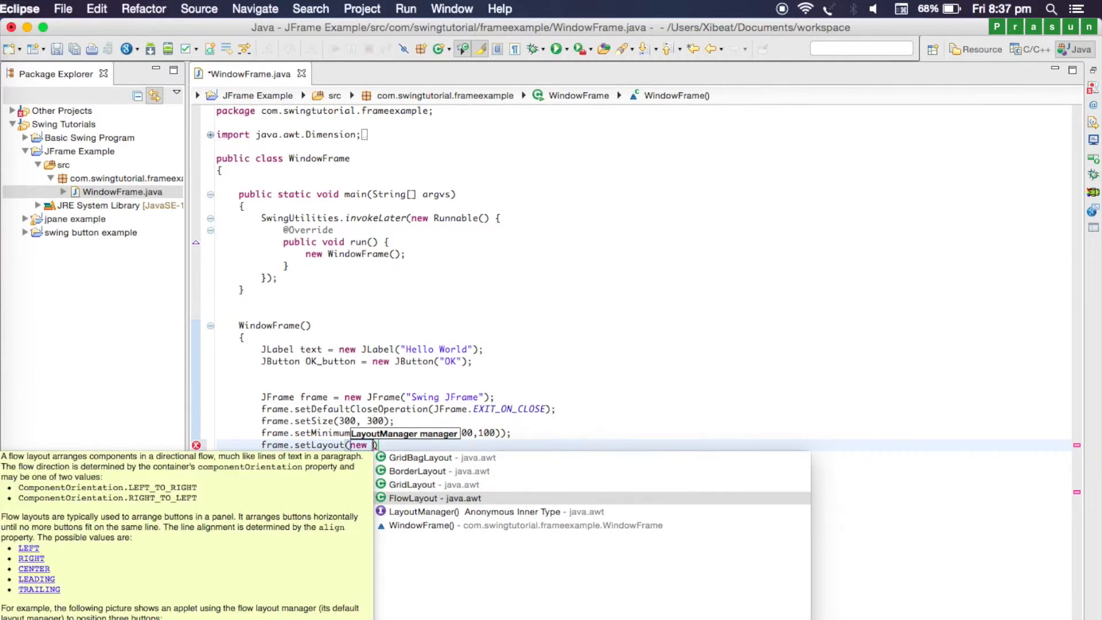
{"action": "left_click", "coordinate": [415, 498]}
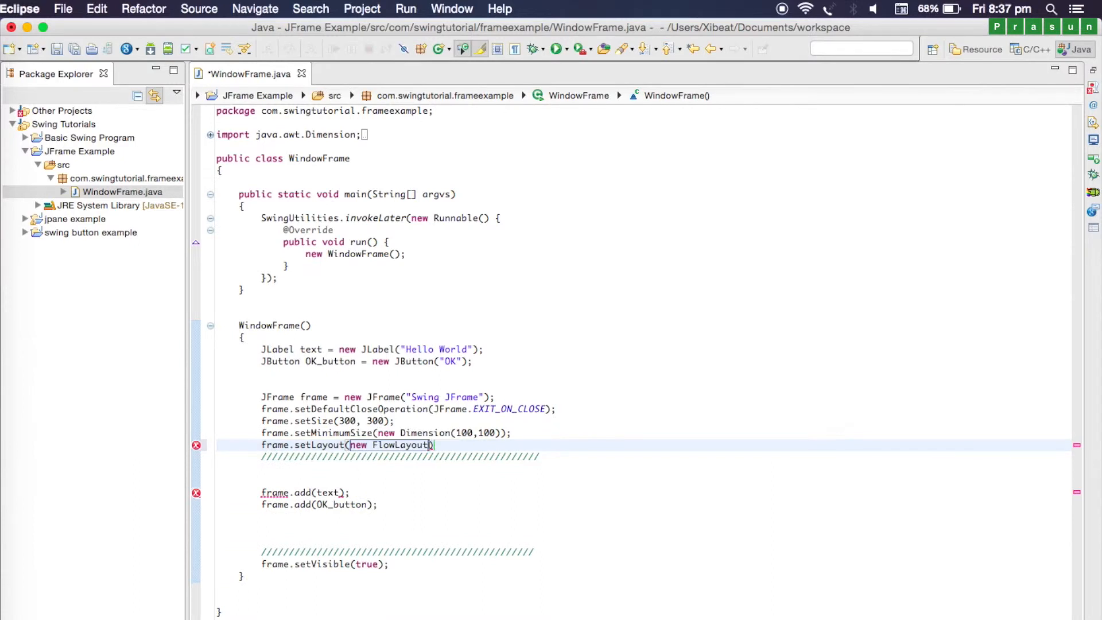
{"action": "type", "text": ");"}
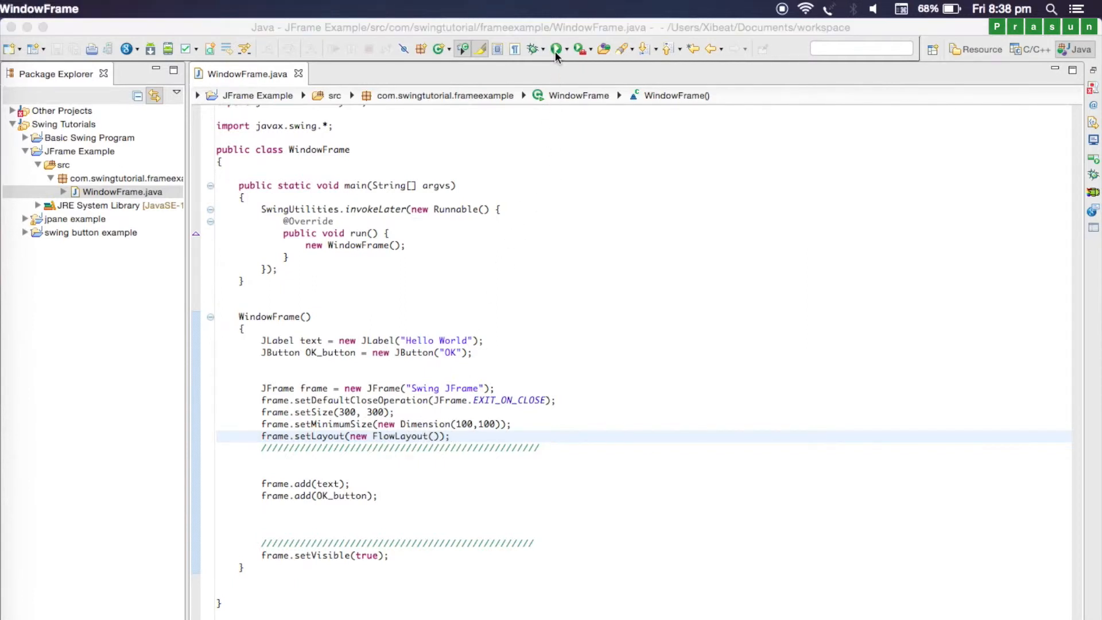
Run WindowFrame and move the Swing window showing Hello World and OK toward the centre
{"action": "left_click", "coordinate": [555, 48]}
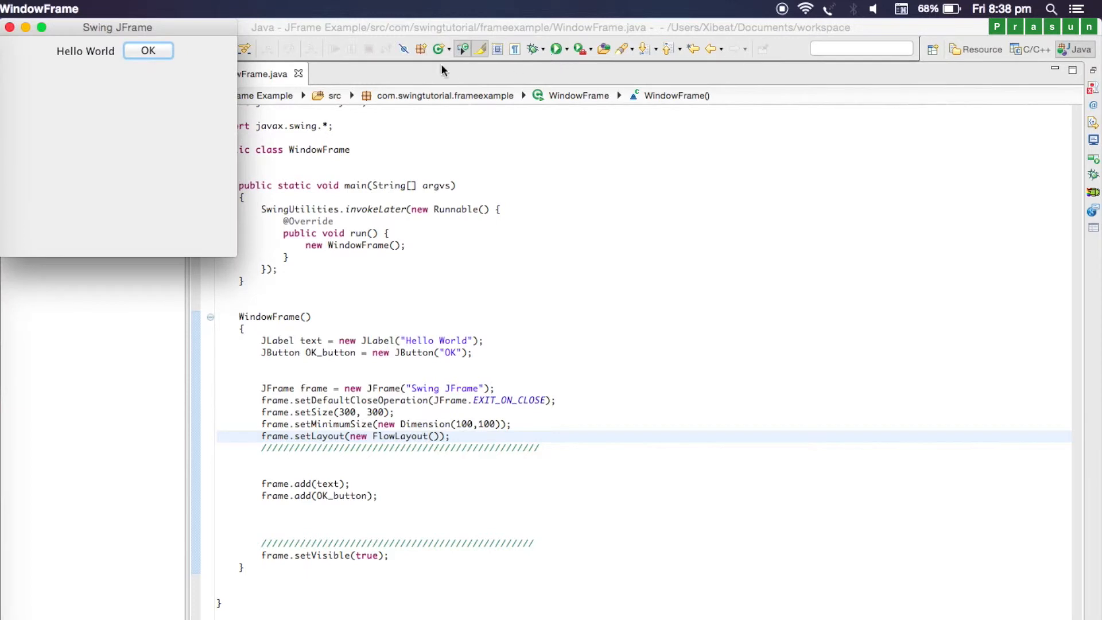
{"action": "left_click_drag", "start_coordinate": [117, 26], "coordinate": [752, 146]}
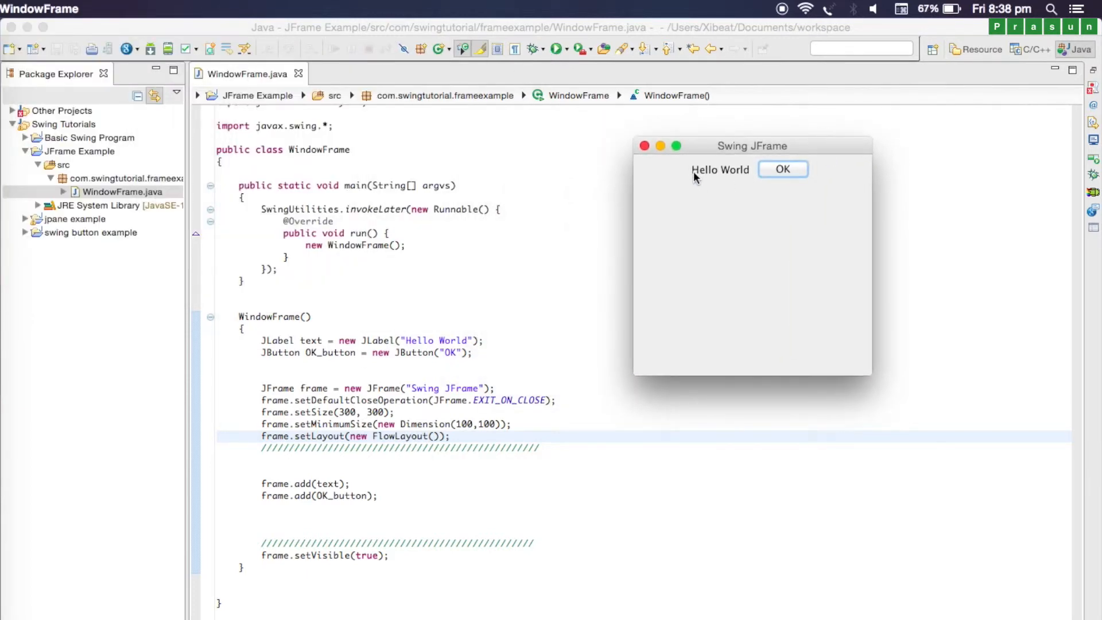
{"action": "mouse_move", "coordinate": [556, 355]}
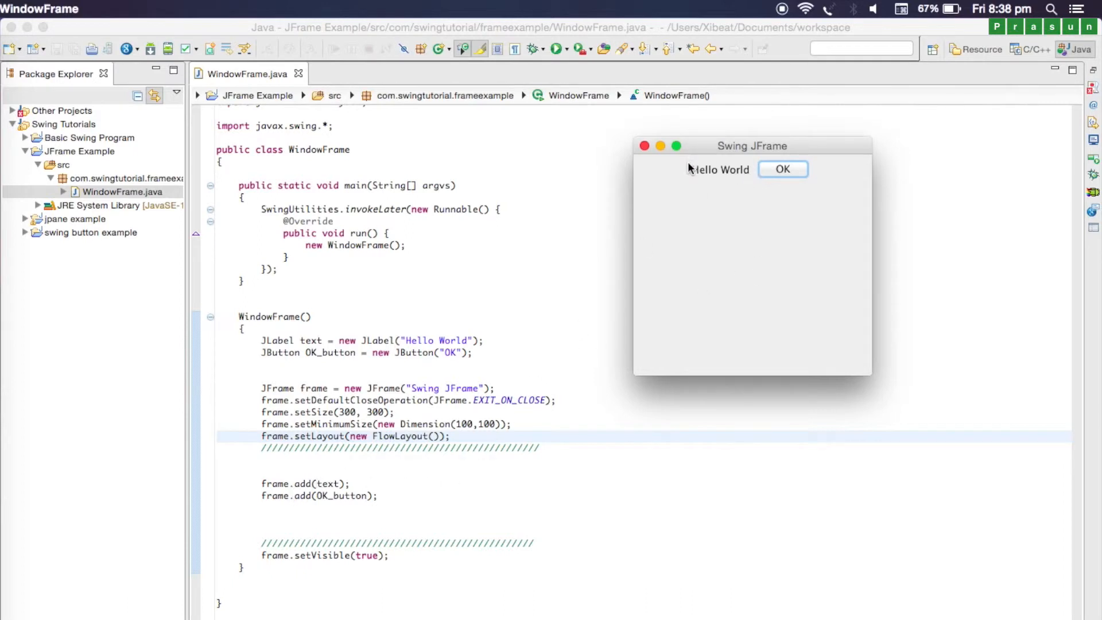
{"action": "mouse_move", "coordinate": [785, 169]}
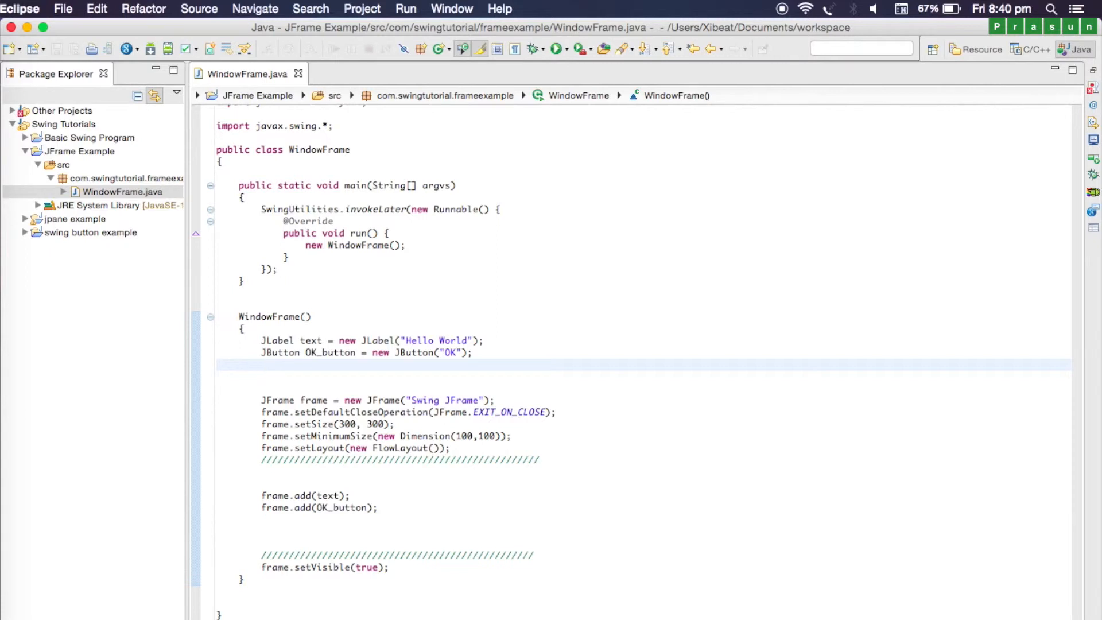
Declare JTextField text_input = new JTextField(24); below the OK button and save
{"action": "type", "text": "JText"}
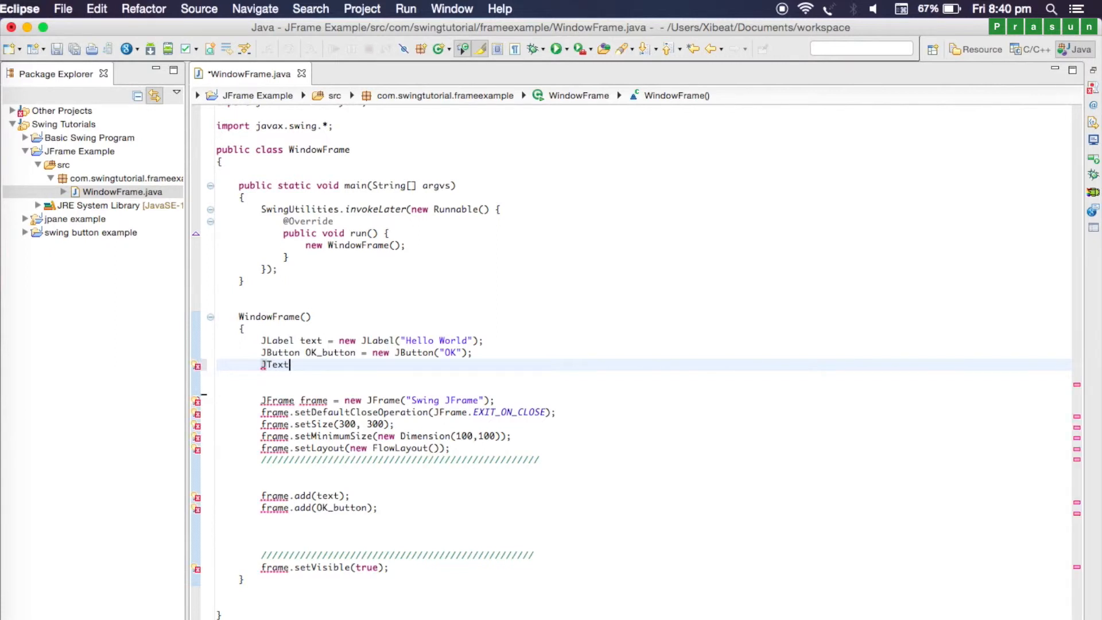
{"action": "type", "text": "Field"}
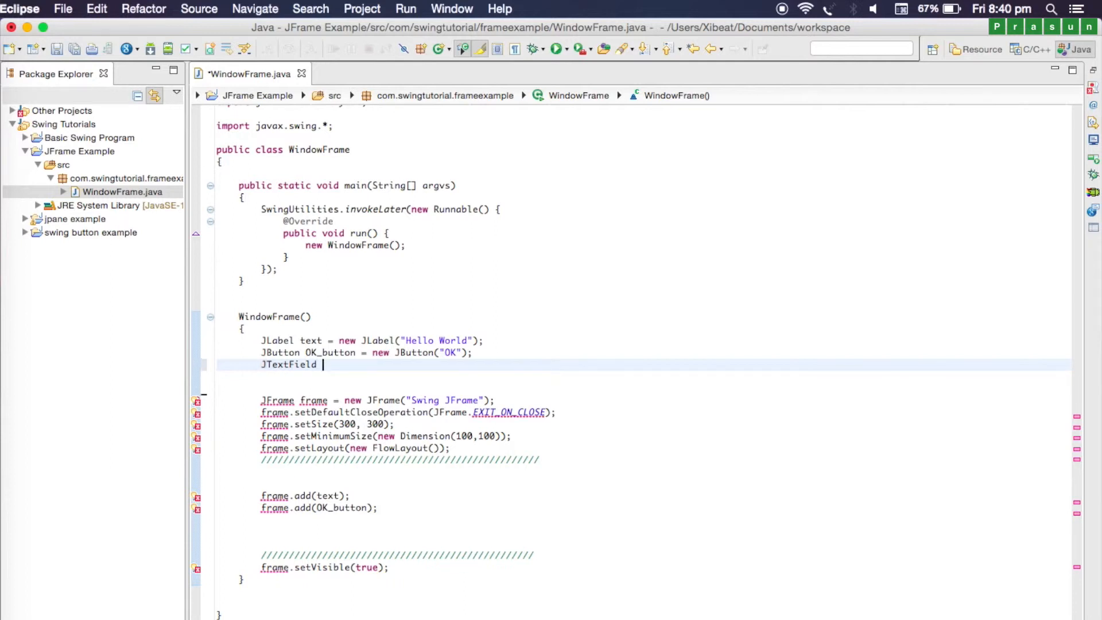
{"action": "type", "text": "text_"}
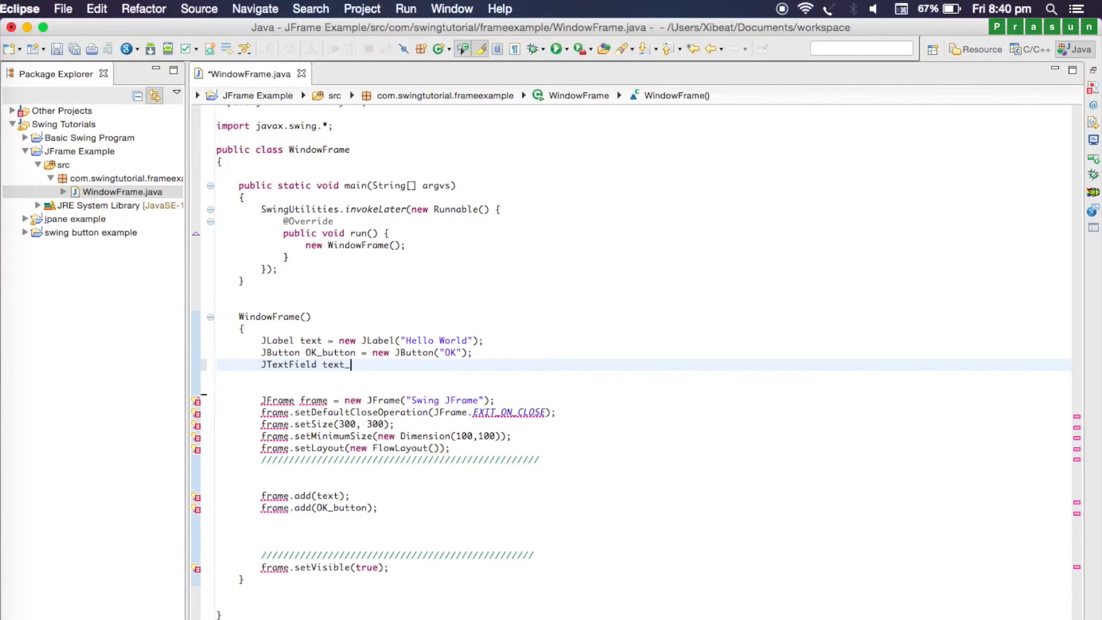
{"action": "type", "text": "input"}
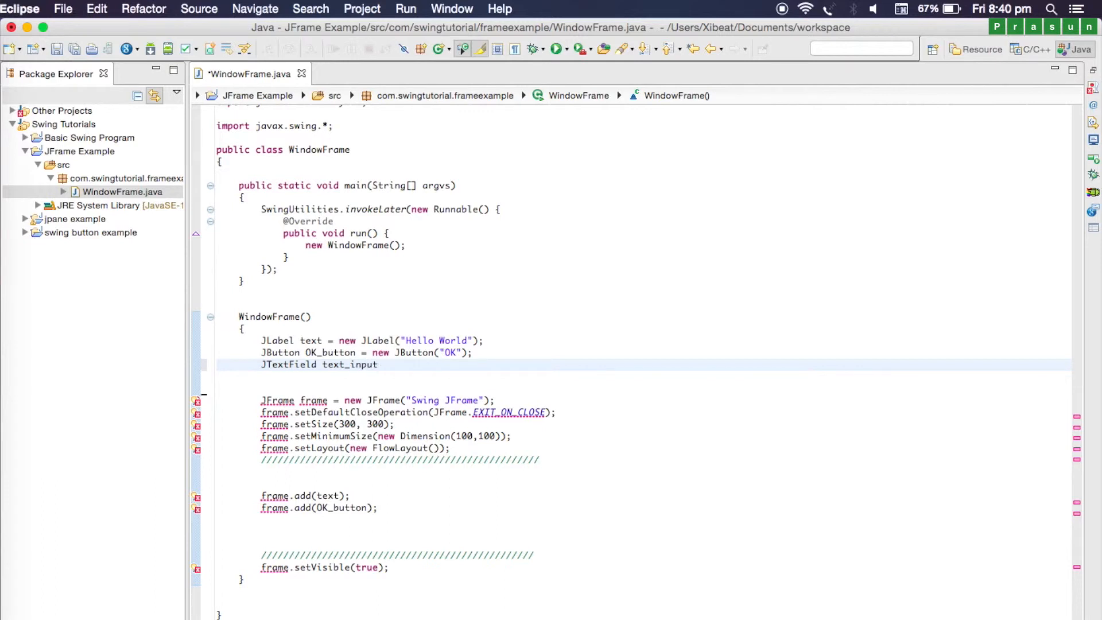
{"action": "type", "text": "= new JTextField();"}
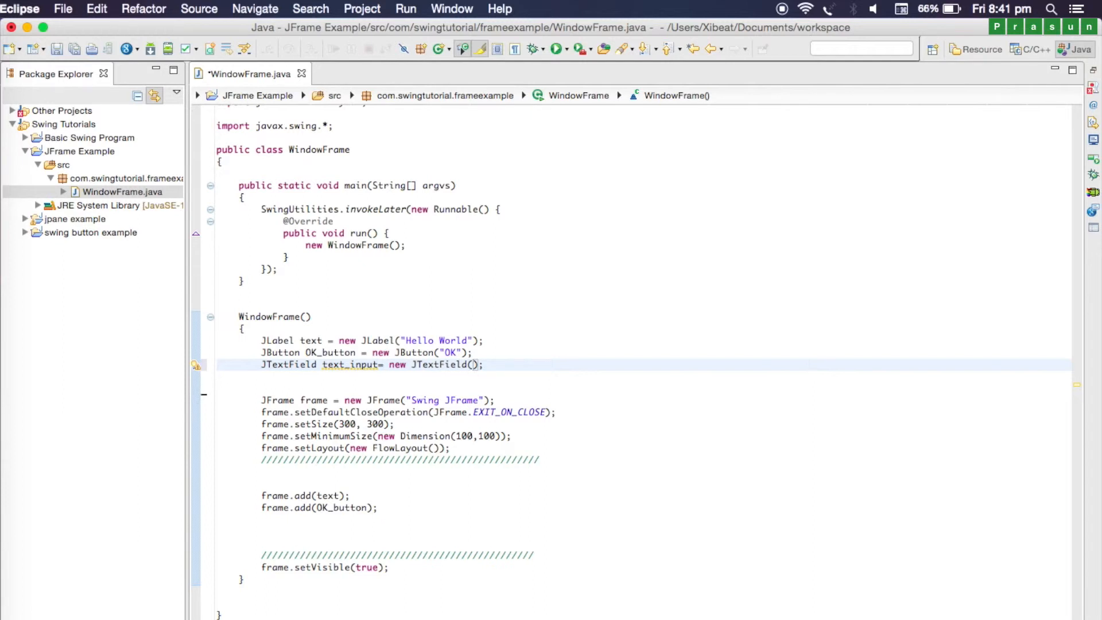
{"action": "type", "text": "24"}
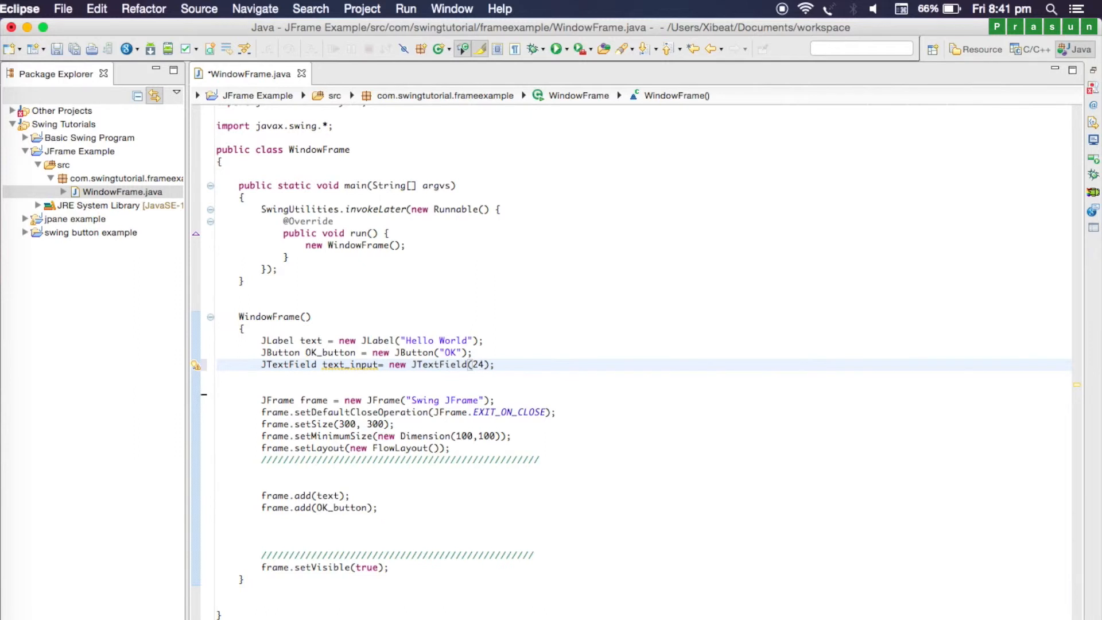
{"action": "key", "text": "cmd+s"}
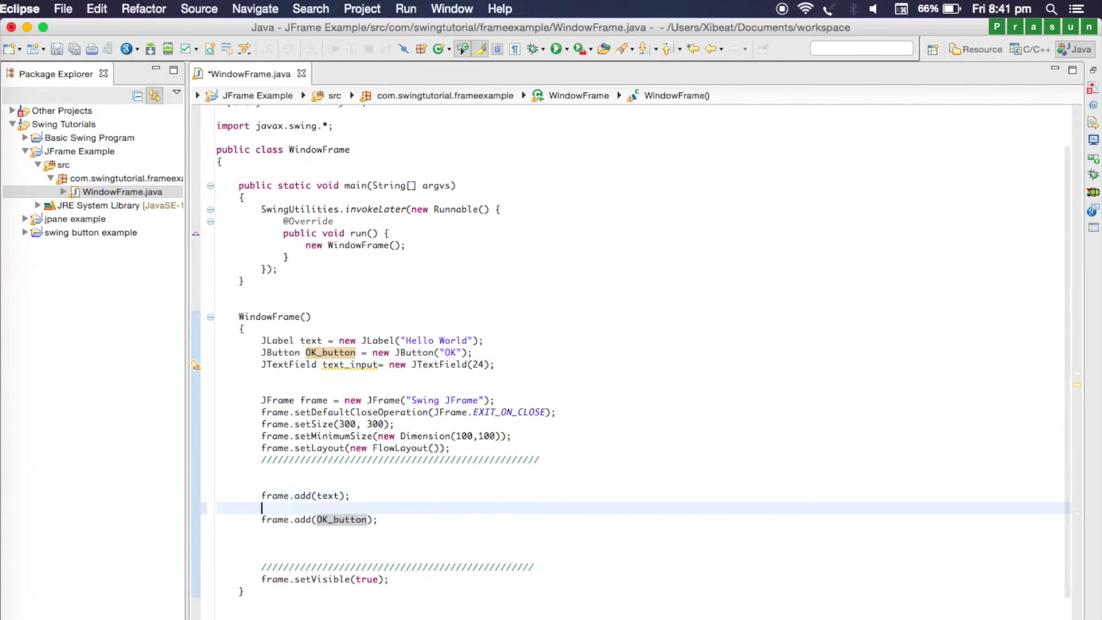
Add frame.add(text_input); between the label and OK button additions
{"action": "type", "text": "frame.add"}
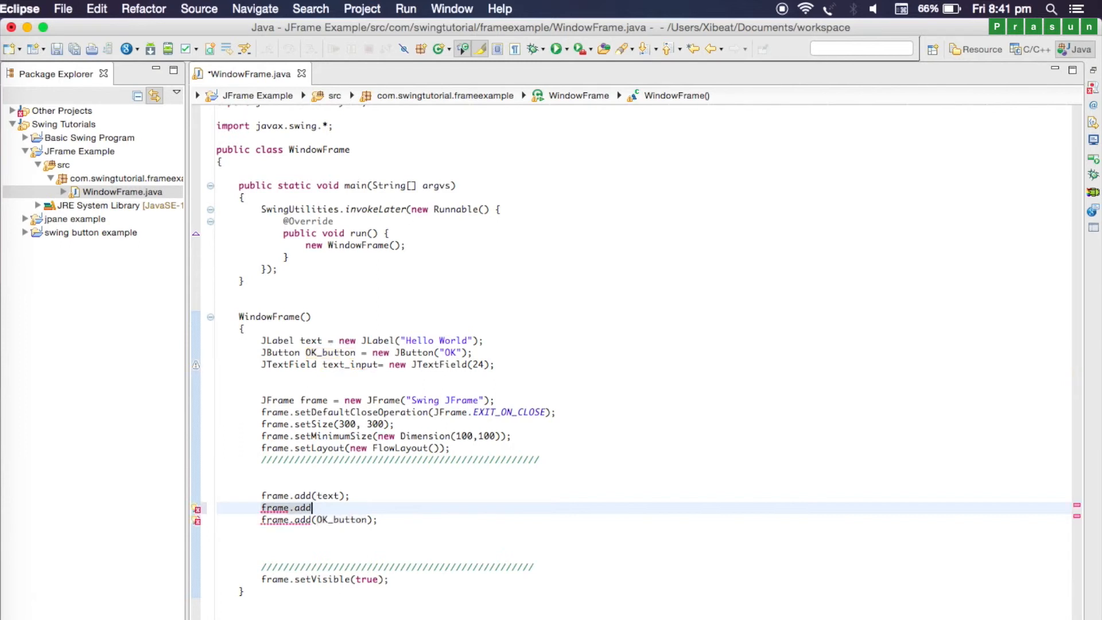
{"action": "type", "text": "()"}
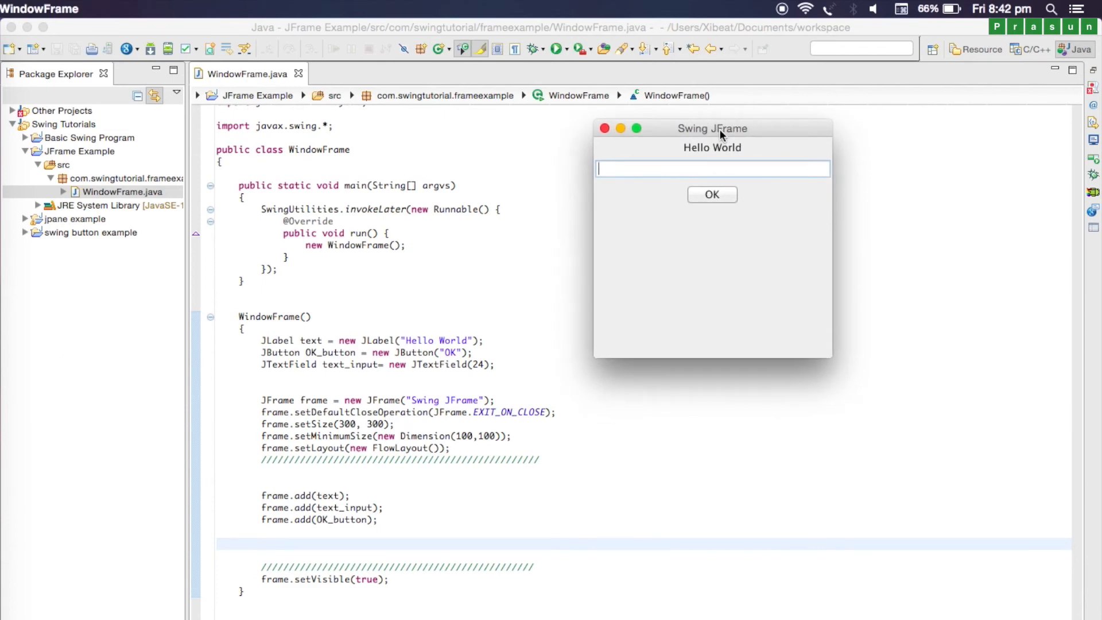
{"action": "mouse_move", "coordinate": [716, 137]}
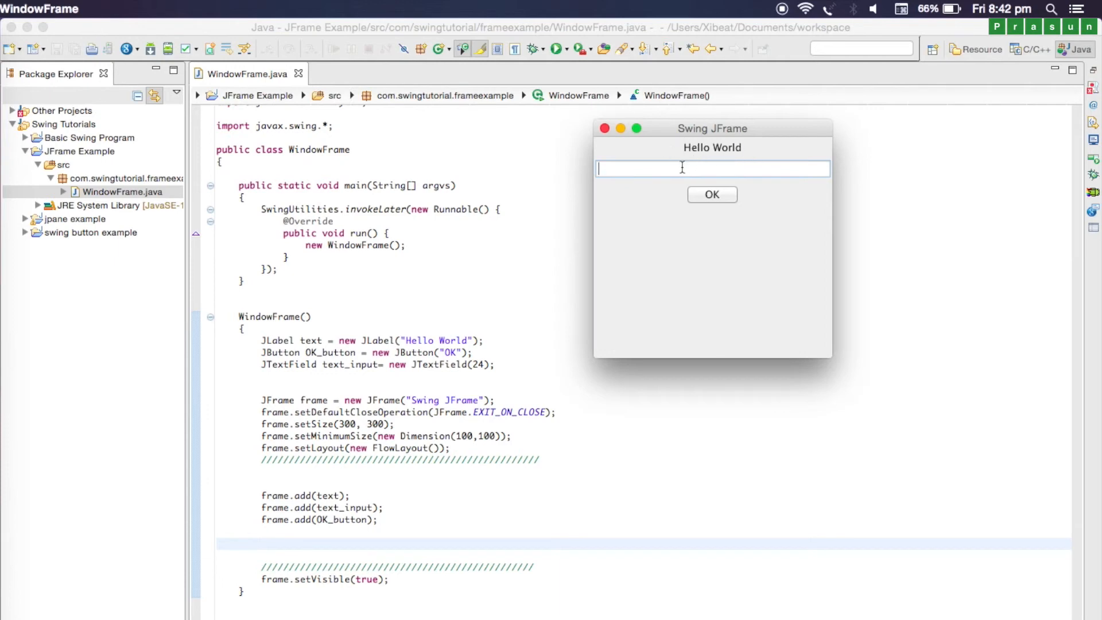
Enter hello in the running app's text field and widen the window so all components fit one row
{"action": "type", "text": "hello"}
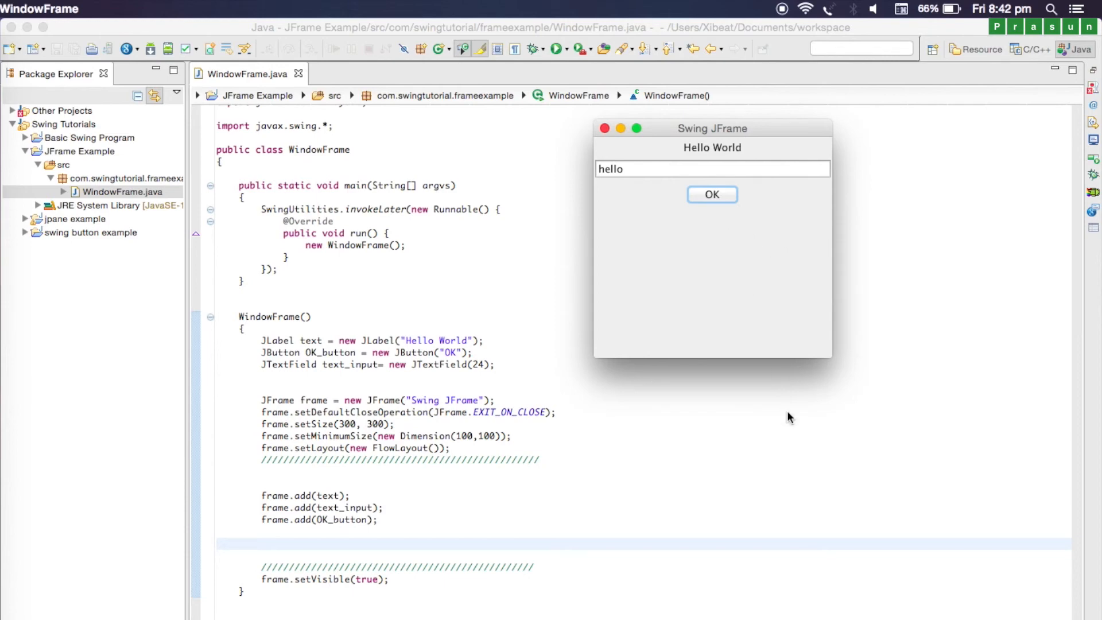
{"action": "mouse_move", "coordinate": [837, 351]}
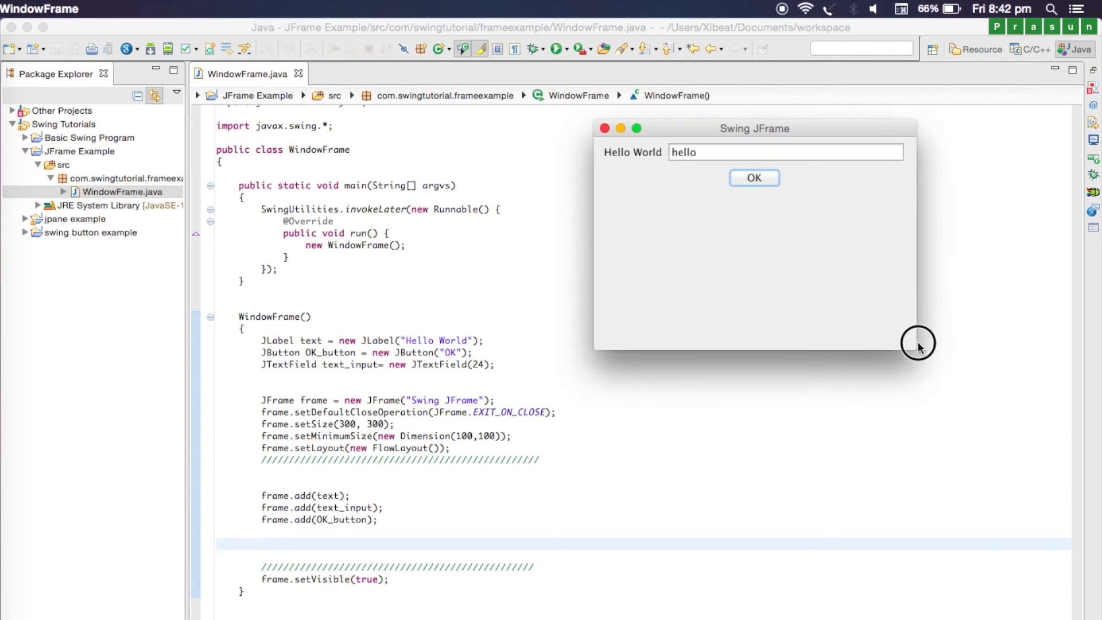
{"action": "left_click_drag", "start_coordinate": [919, 344], "coordinate": [980, 344]}
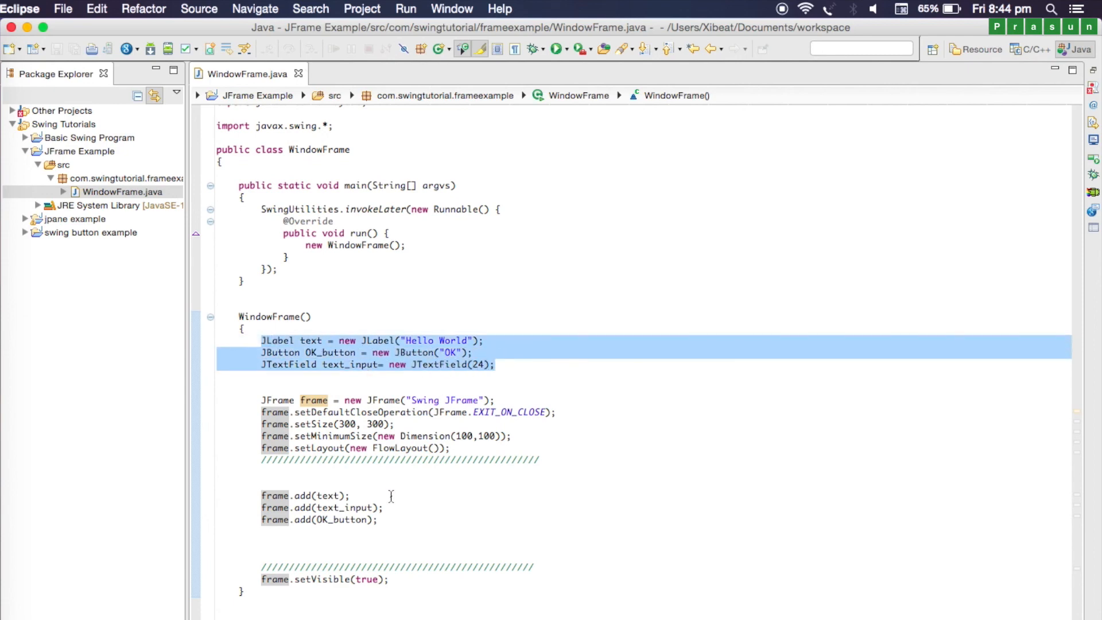
{"action": "left_click", "coordinate": [384, 497]}
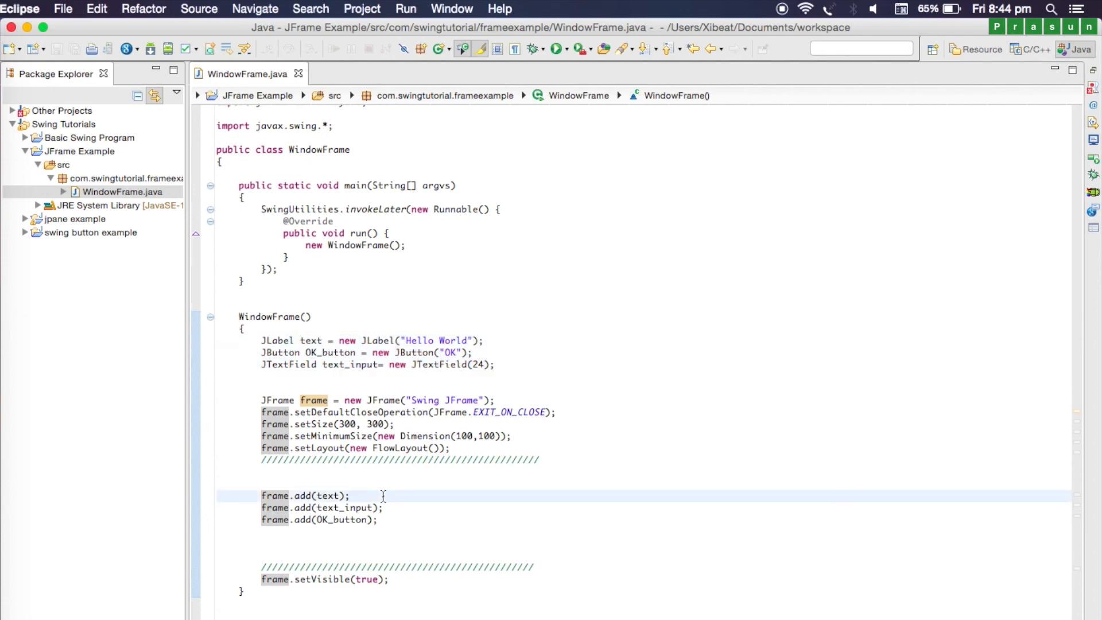